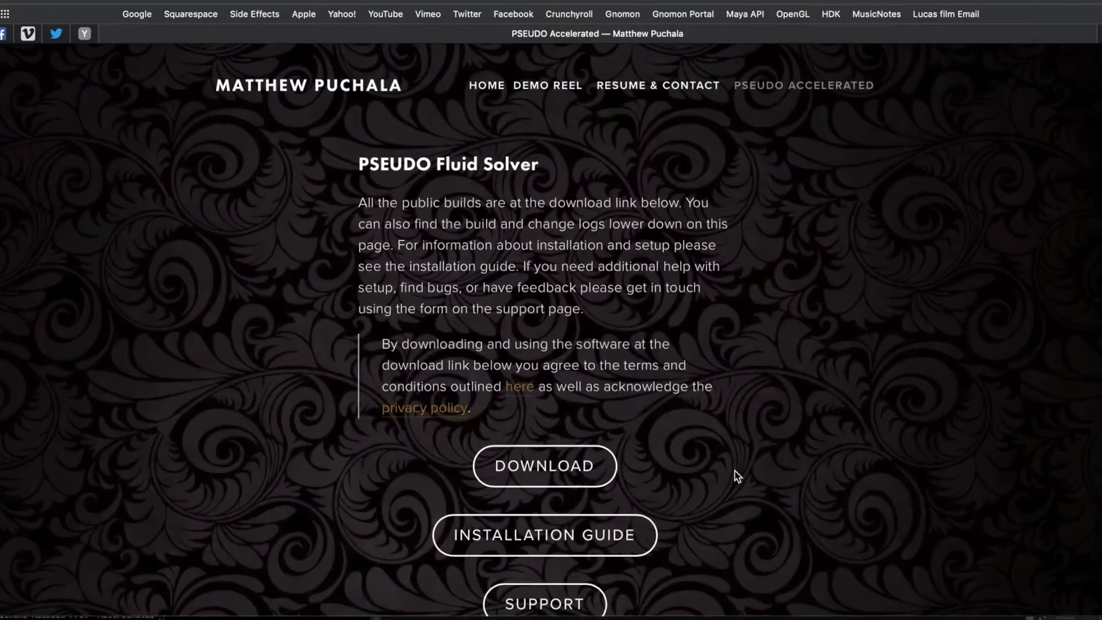
mouse_move(331, 381)
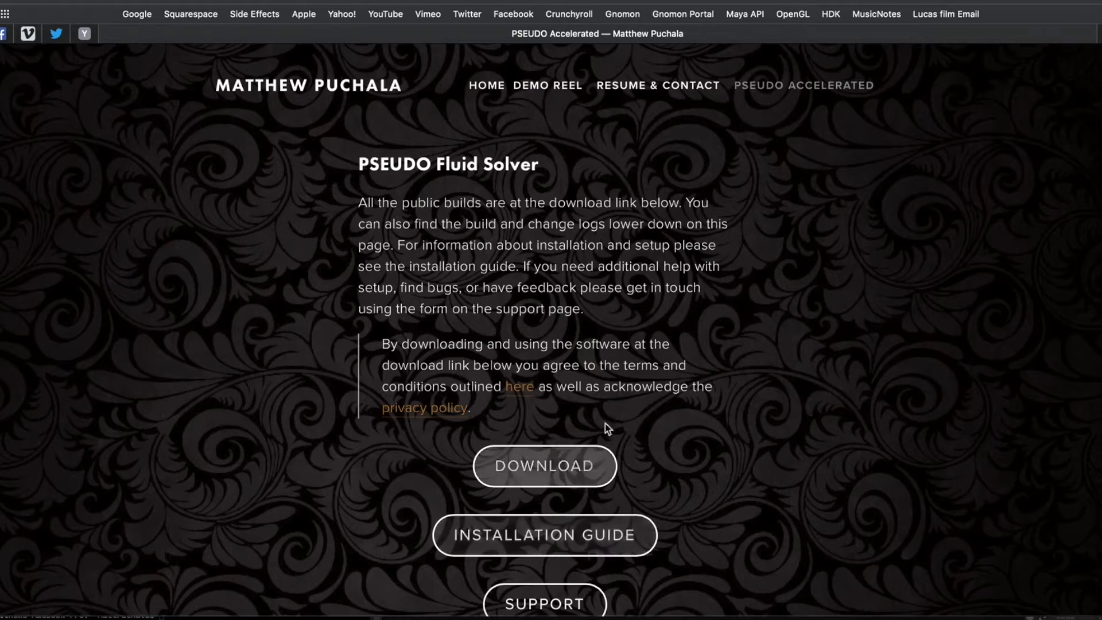
Step: Browse the PSEUDO Accelerated page and bring up its installation and setup guide
scroll(down, 3)
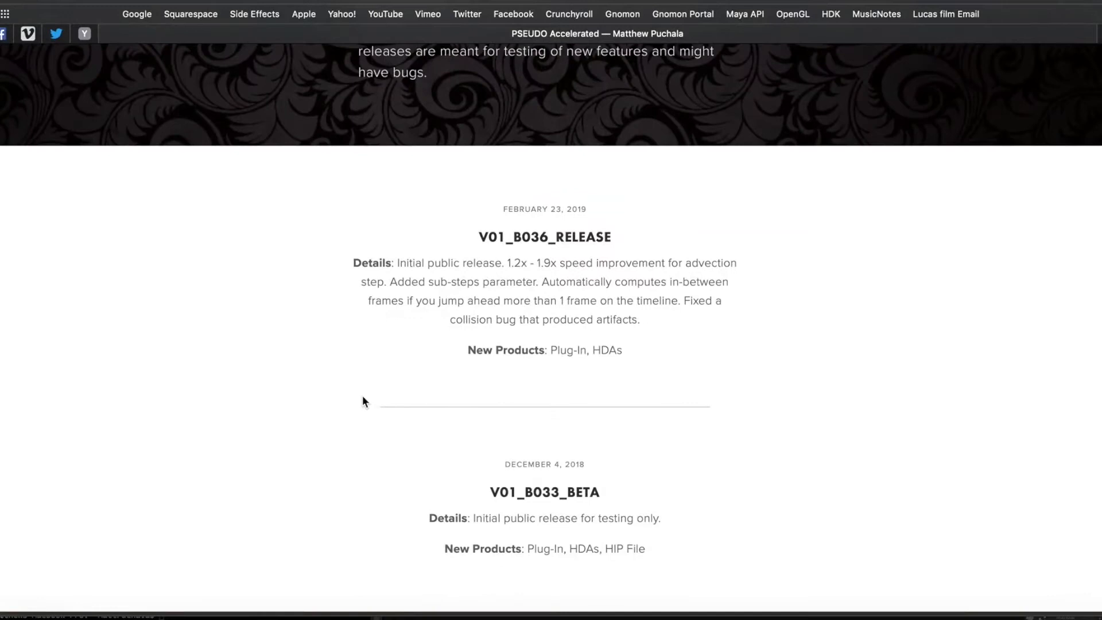
mouse_move(535, 276)
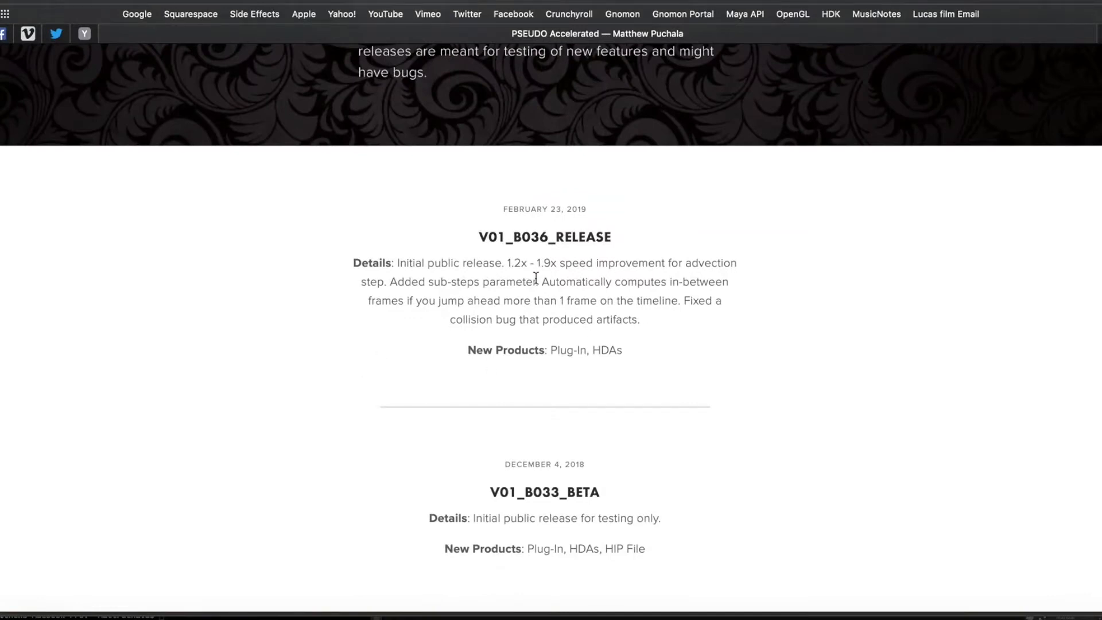
mouse_move(667, 355)
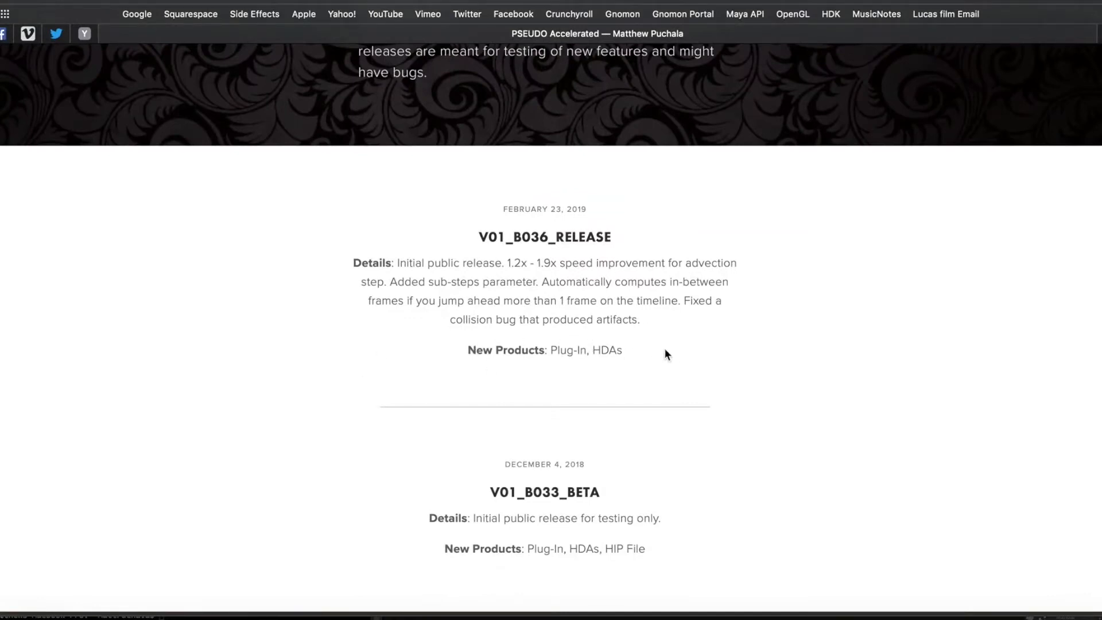
scroll(up, 3)
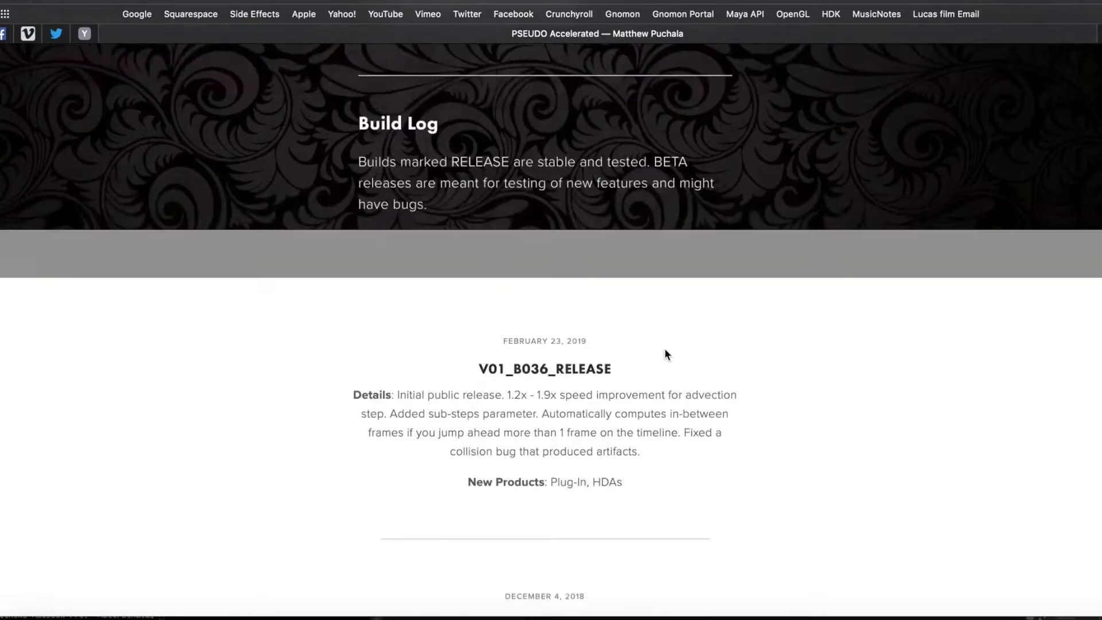
scroll(up, 3)
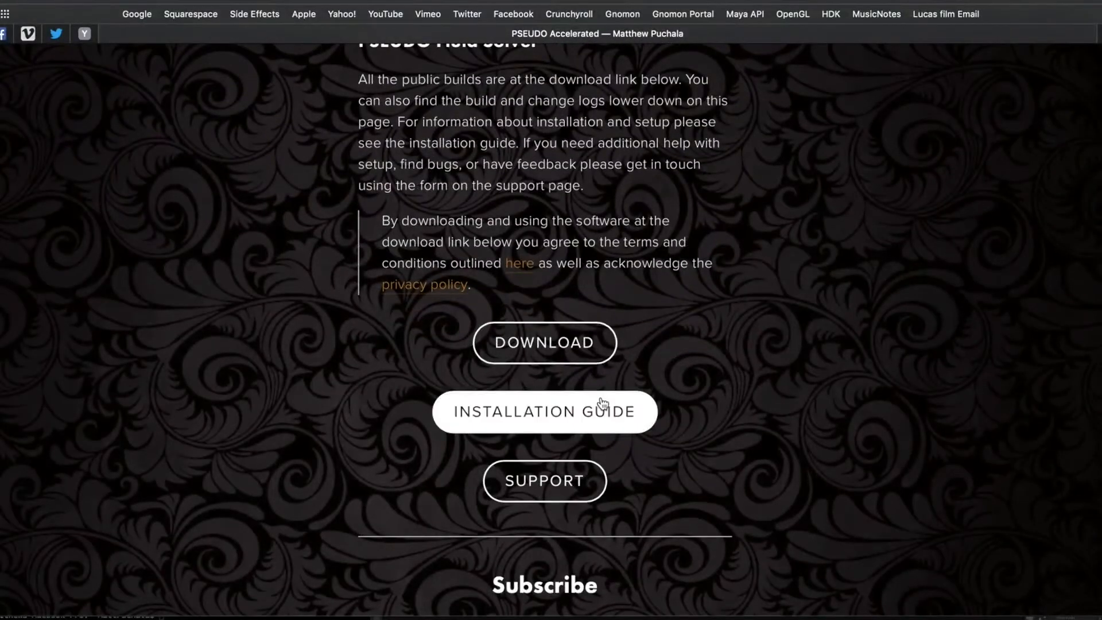
click(543, 411)
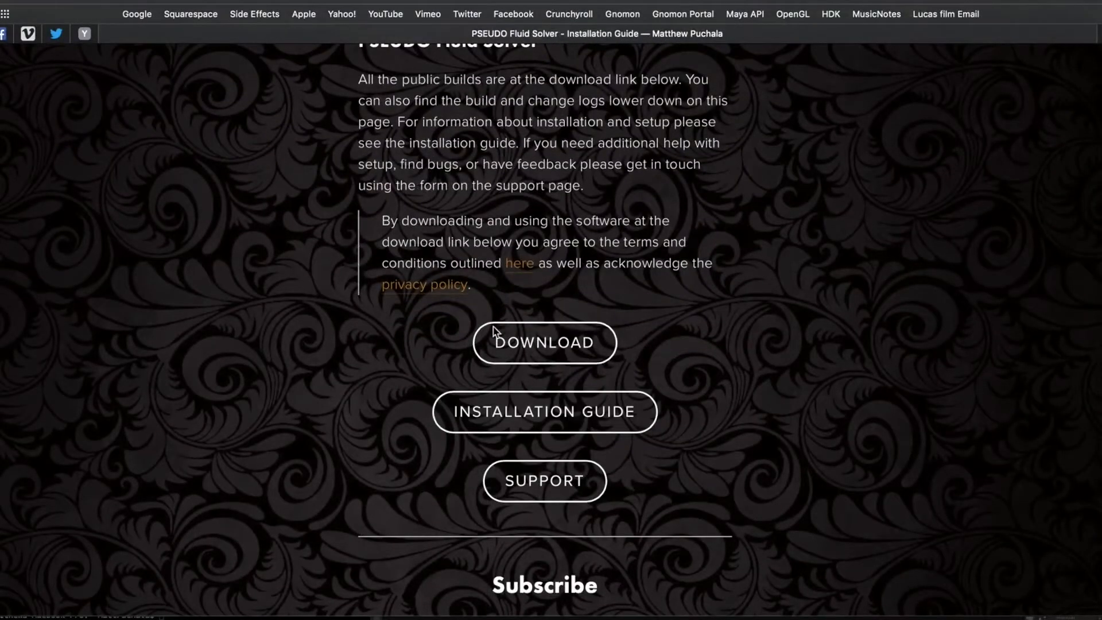
click(544, 413)
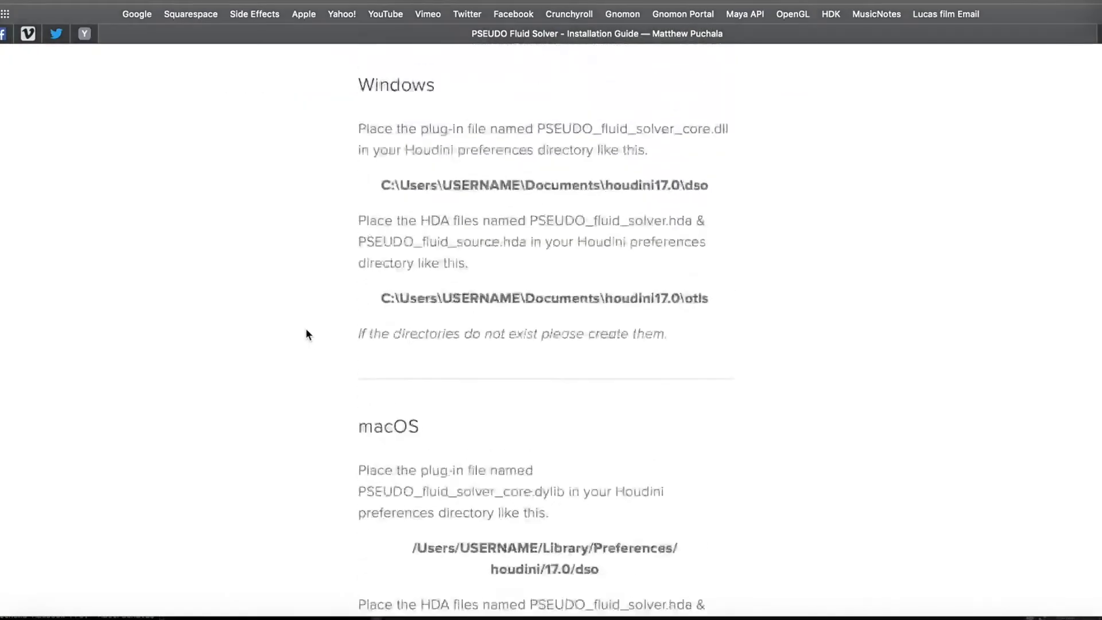
Step: Return to the PSEUDO Accelerated main page and scroll through its content
scroll(up, 3)
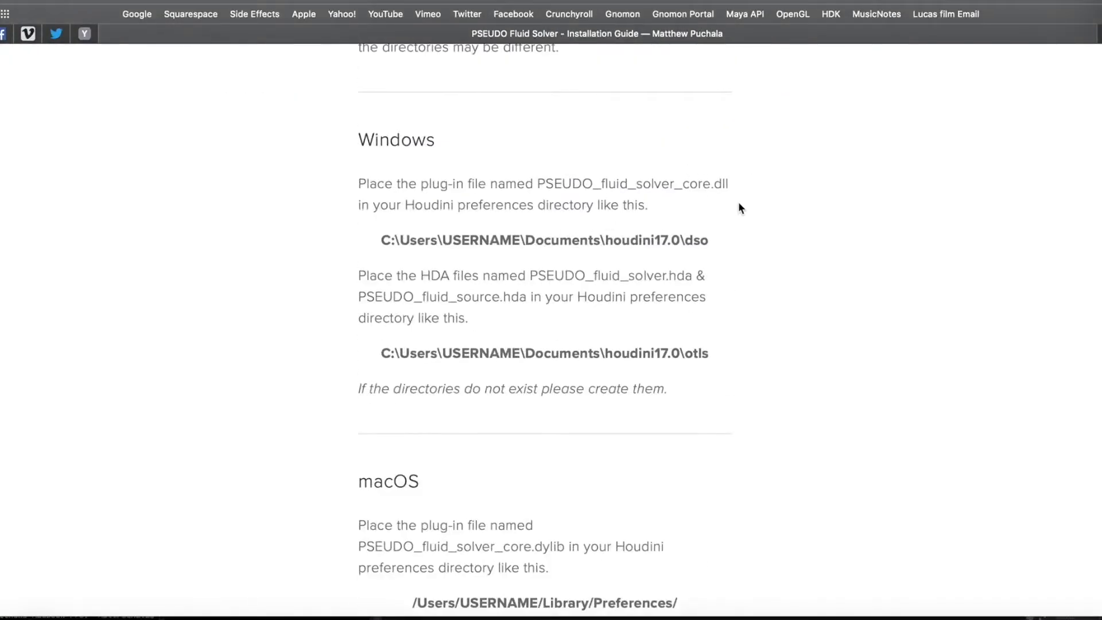
mouse_move(495, 245)
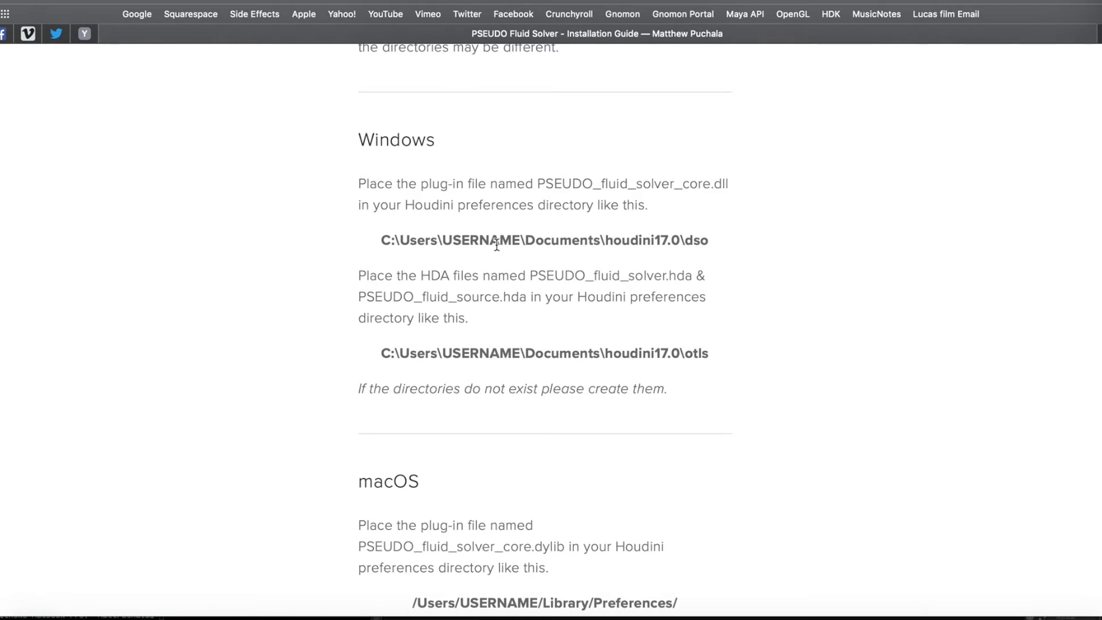
scroll(up, 3)
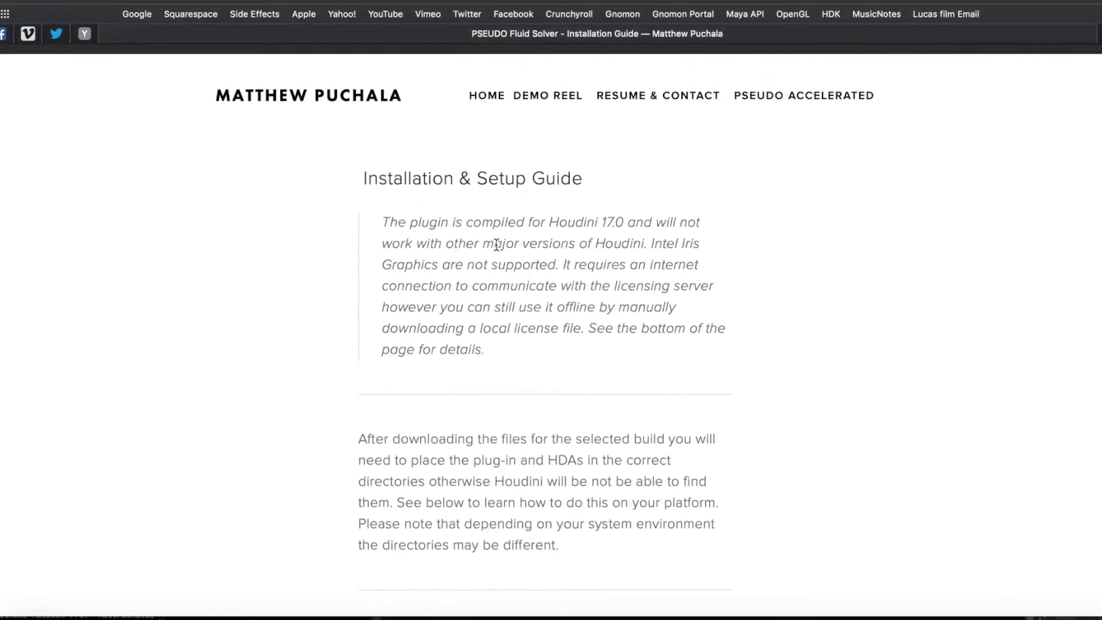
click(803, 95)
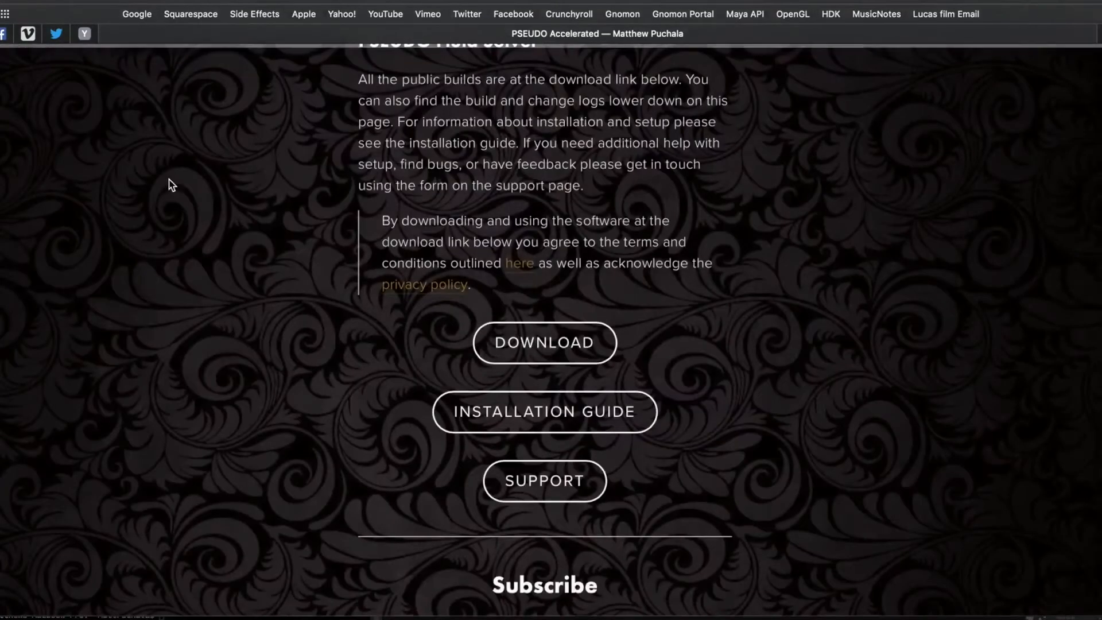
scroll(down, 3)
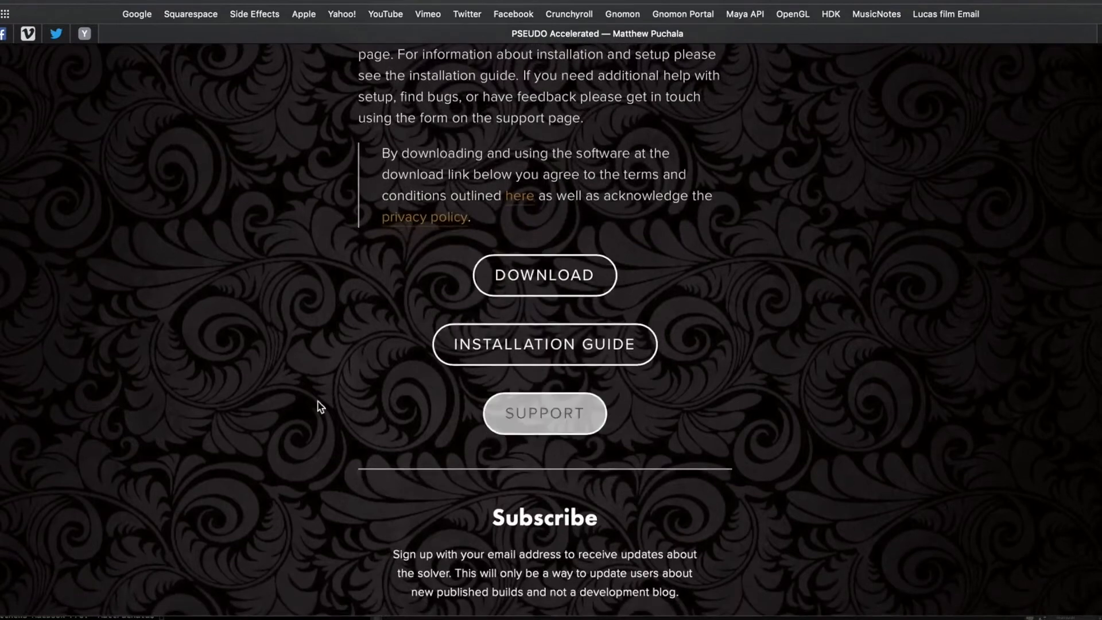
scroll(down, 3)
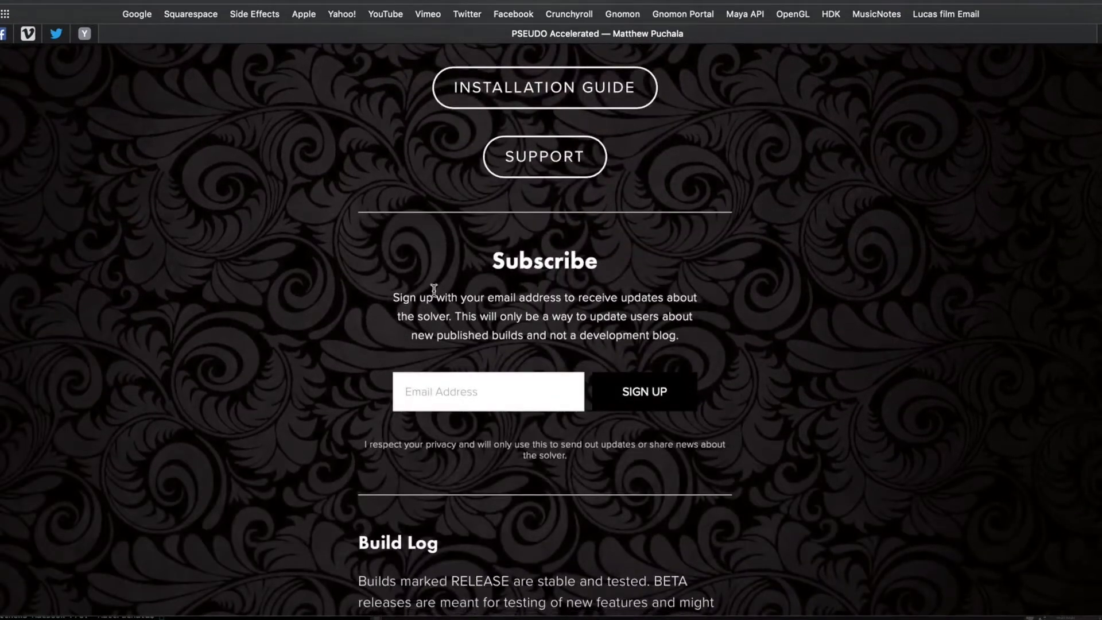
mouse_move(554, 239)
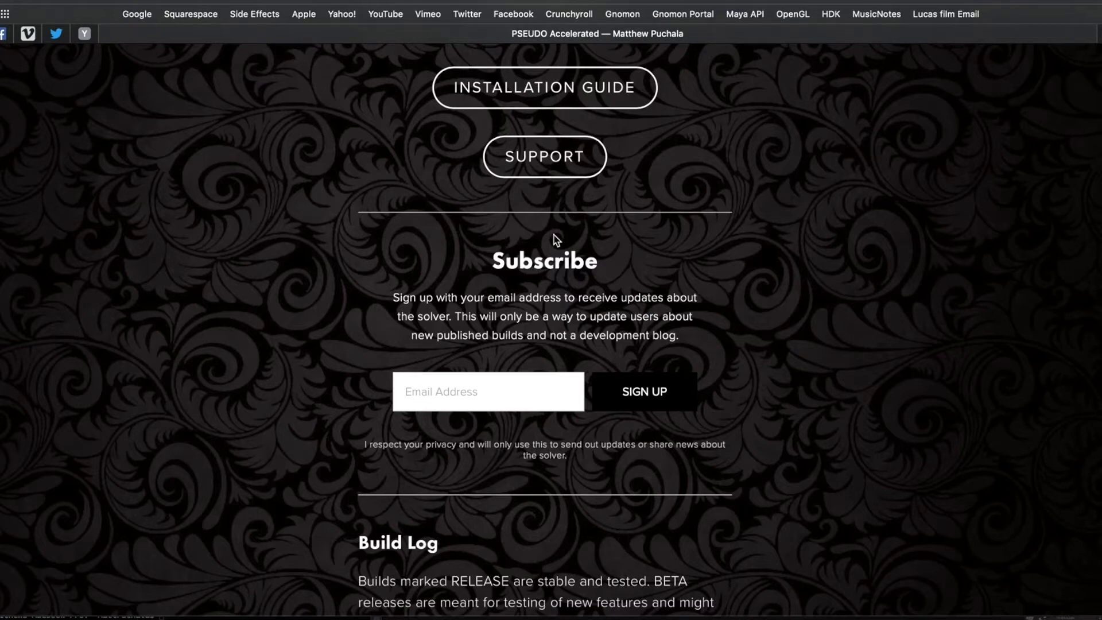
mouse_move(654, 222)
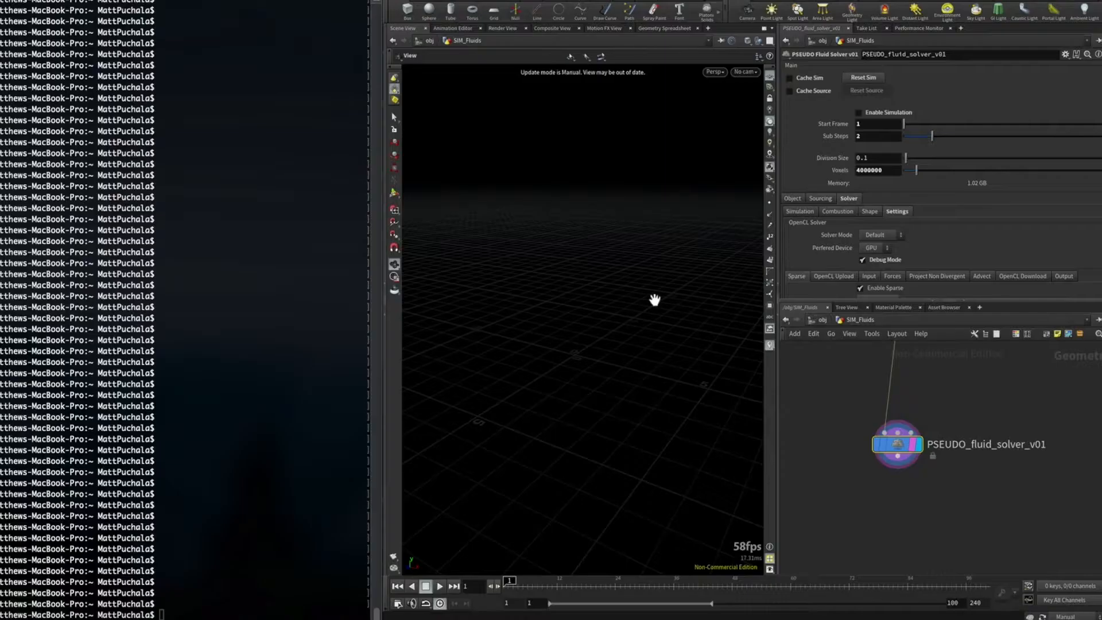
mouse_move(636, 429)
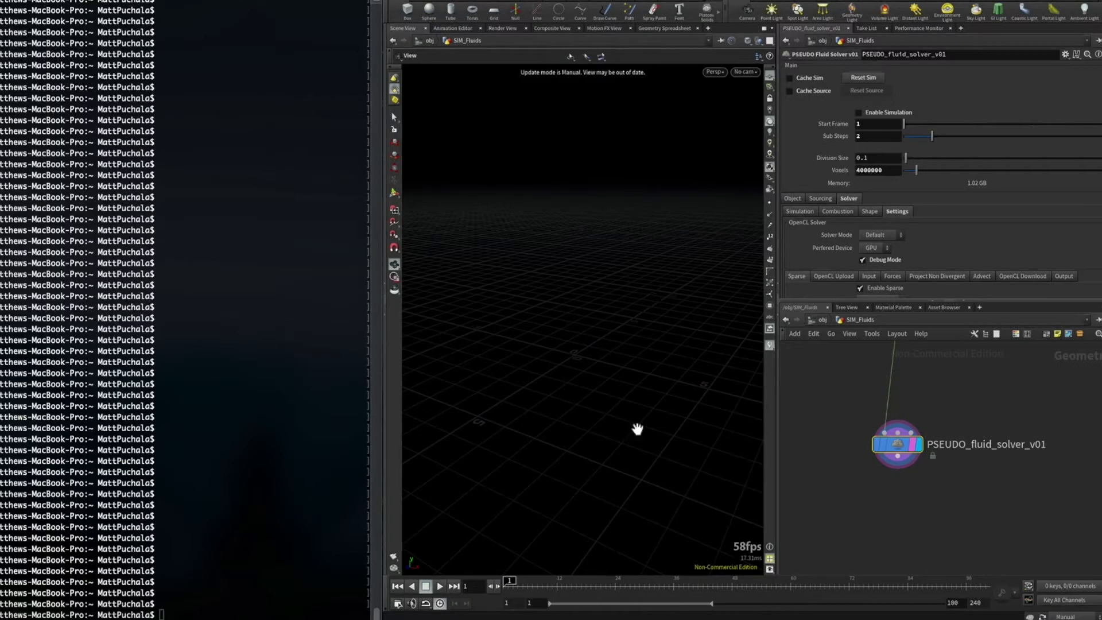
mouse_move(680, 413)
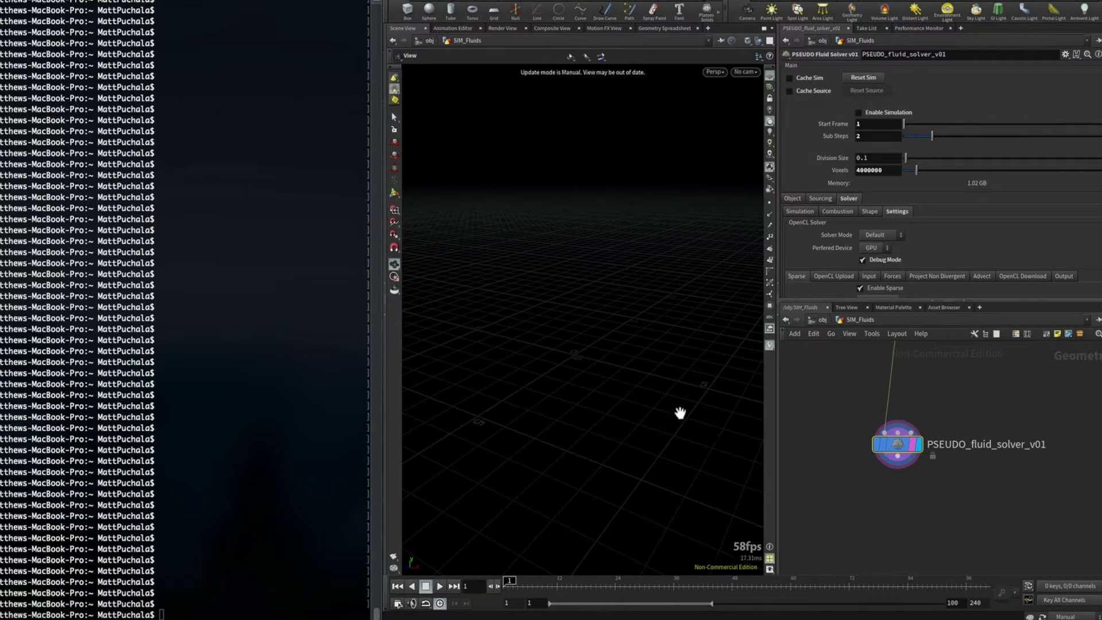
mouse_move(891, 494)
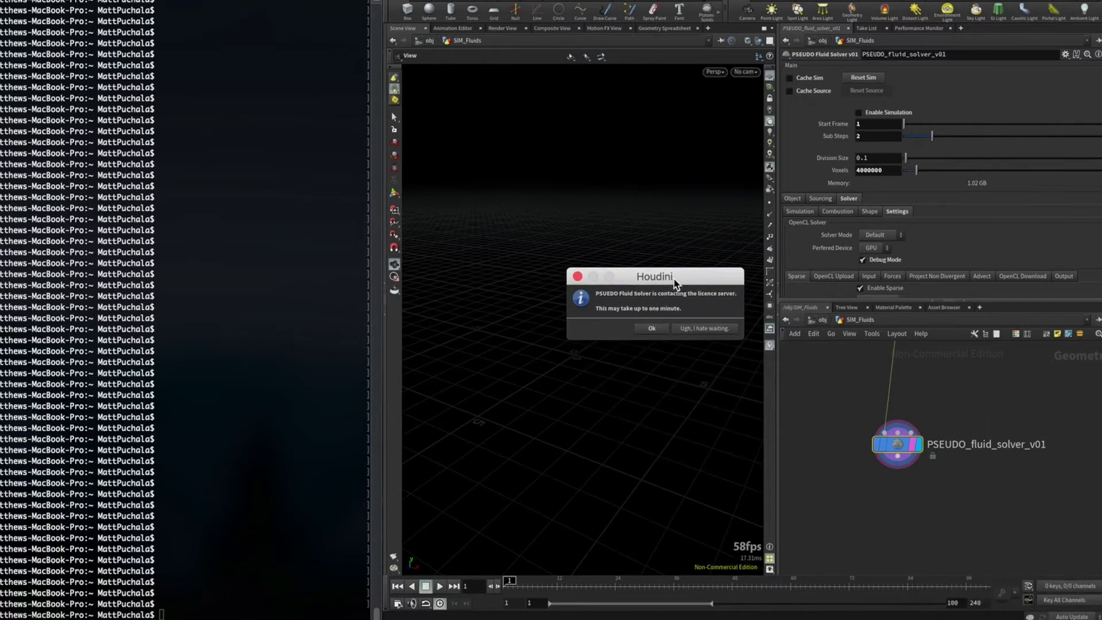
mouse_move(647, 262)
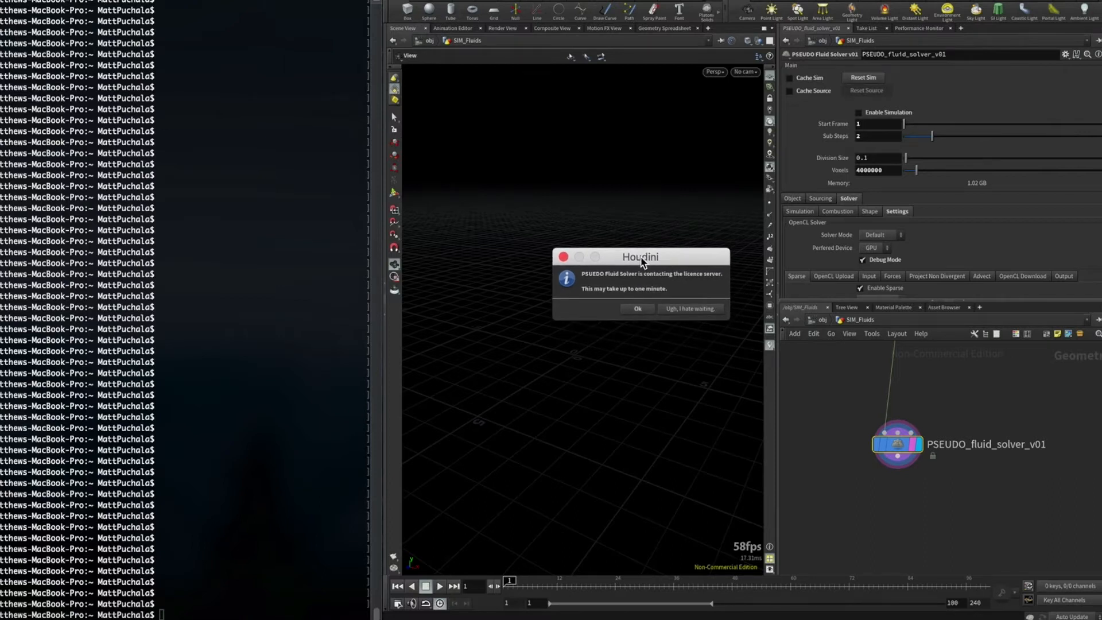
Step: Dismiss the licence server notice and close the home-folder window showing PSEUDO_licence.txt
click(636, 309)
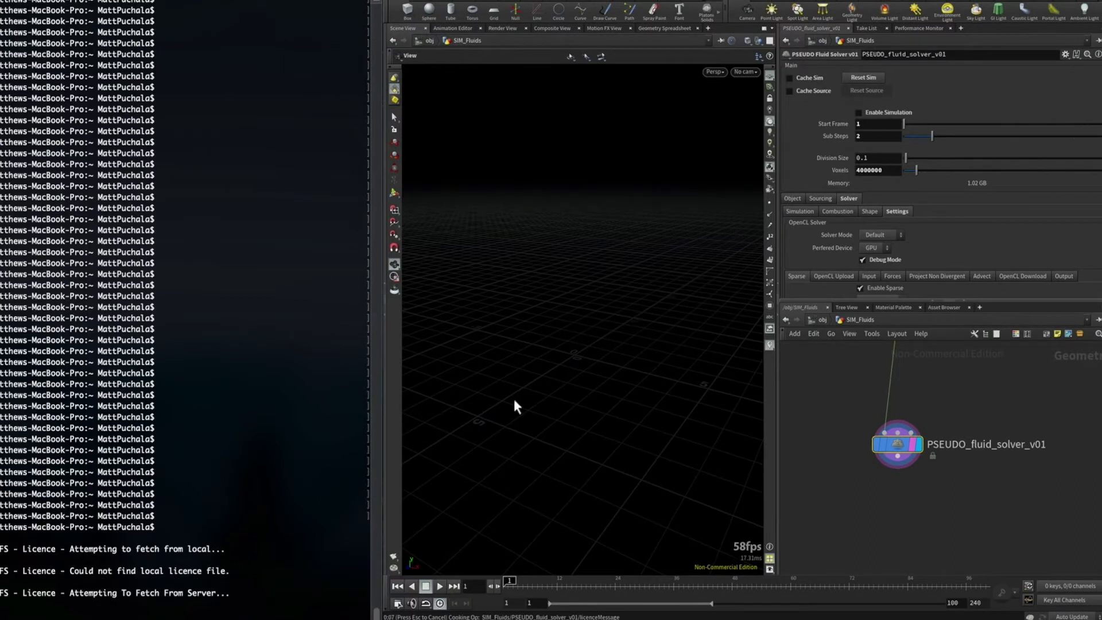
mouse_move(197, 498)
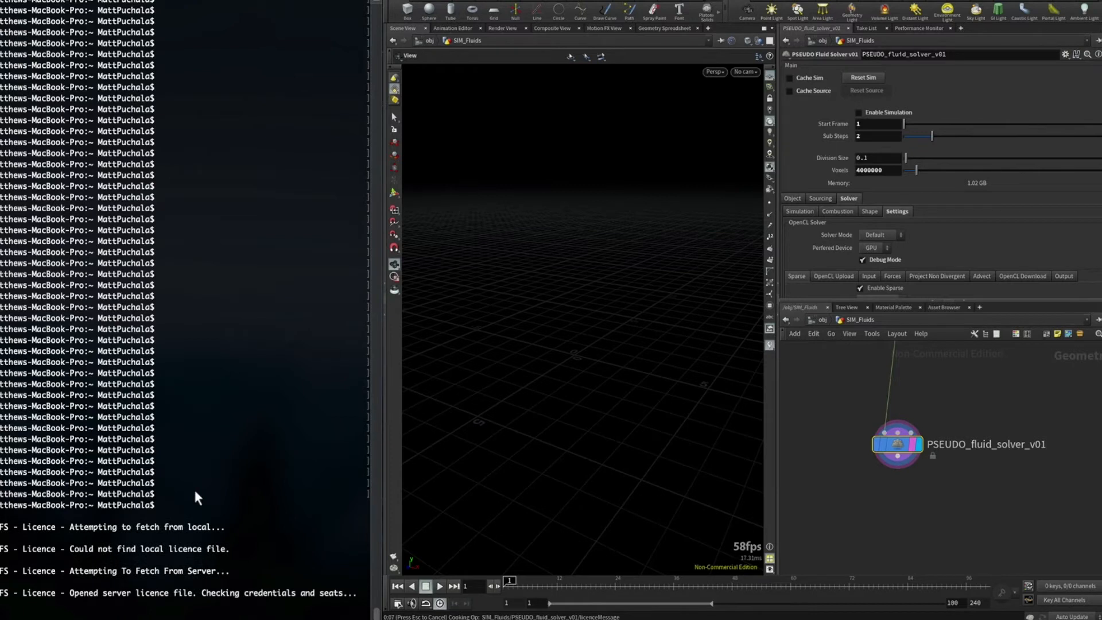
mouse_move(234, 566)
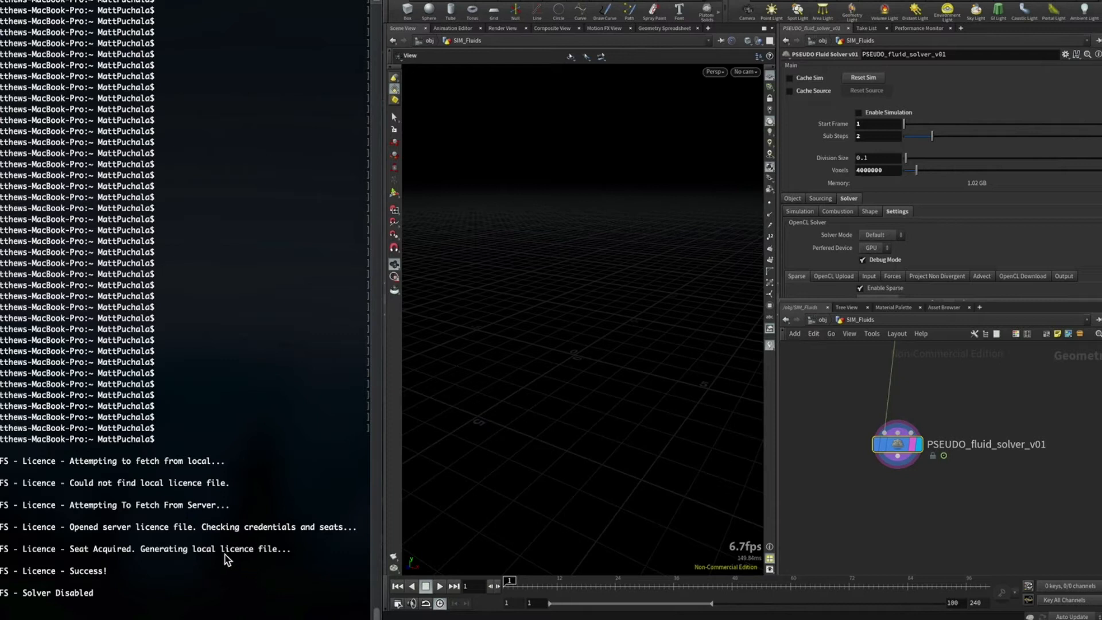
mouse_move(805, 531)
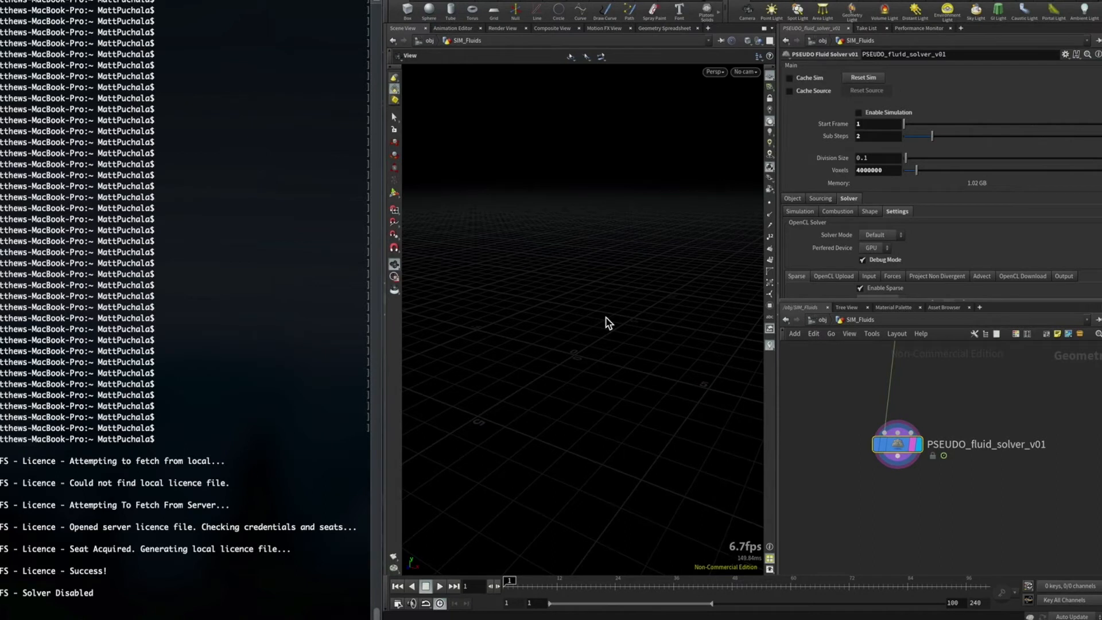
mouse_move(163, 466)
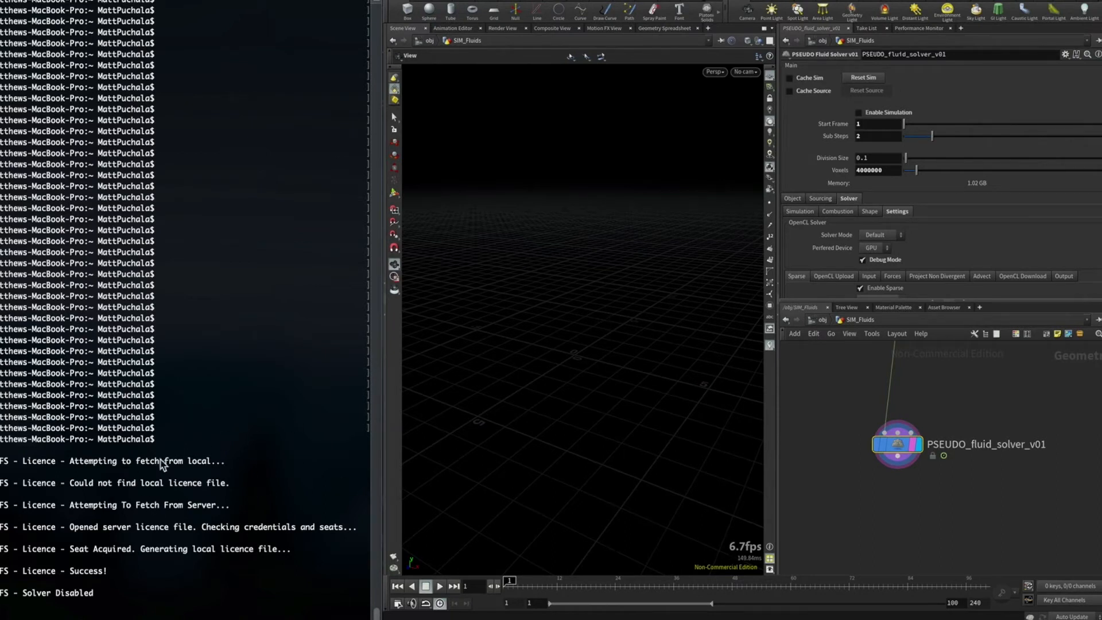
mouse_move(556, 90)
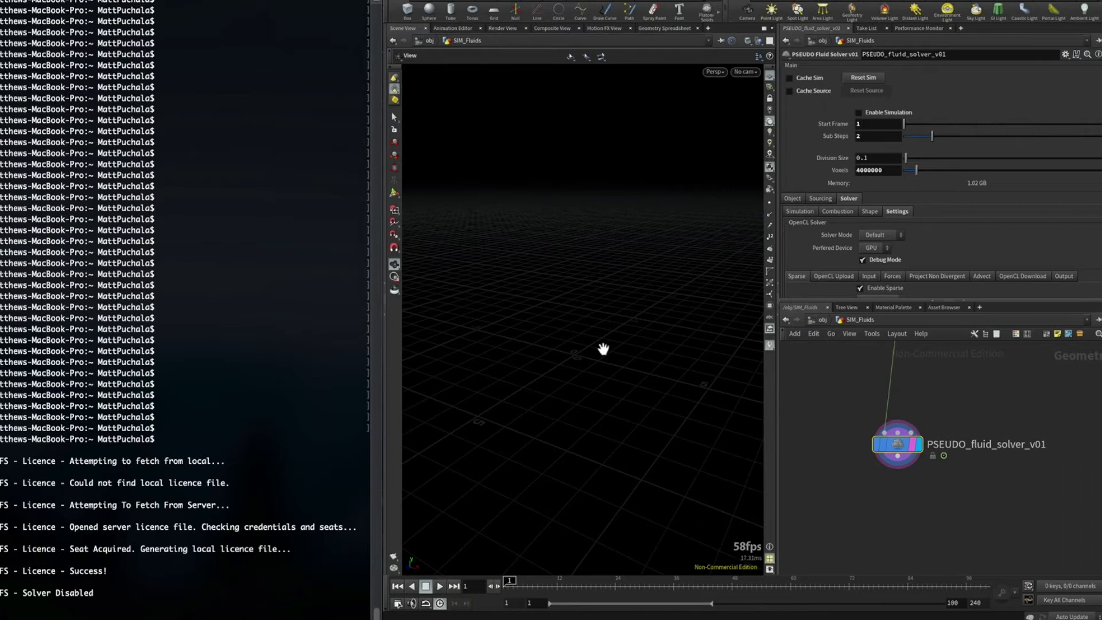
mouse_move(576, 386)
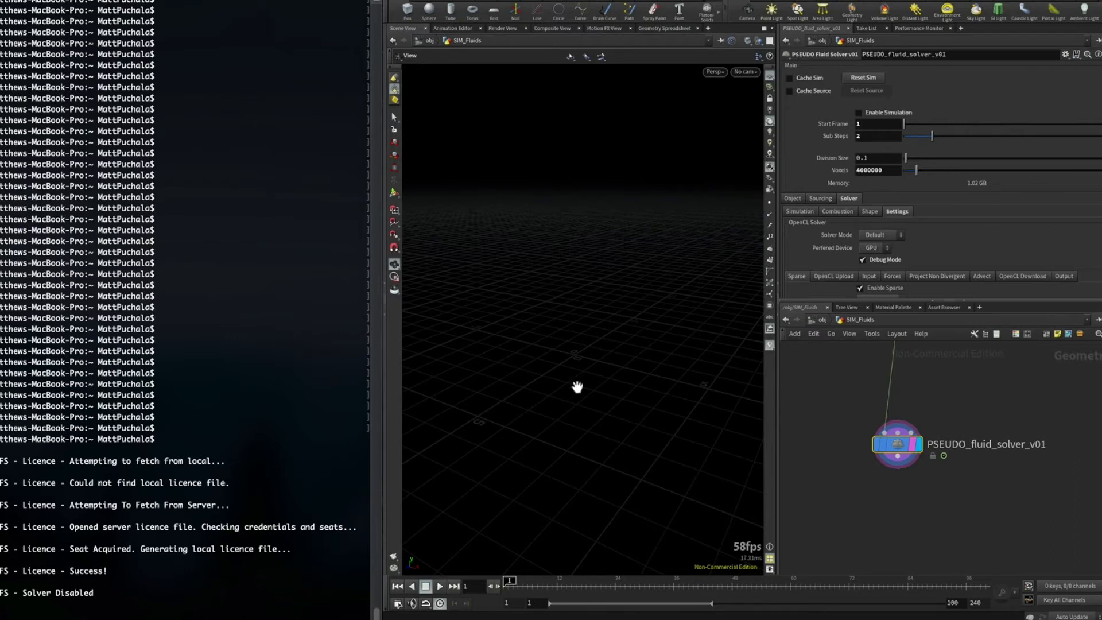
mouse_move(542, 406)
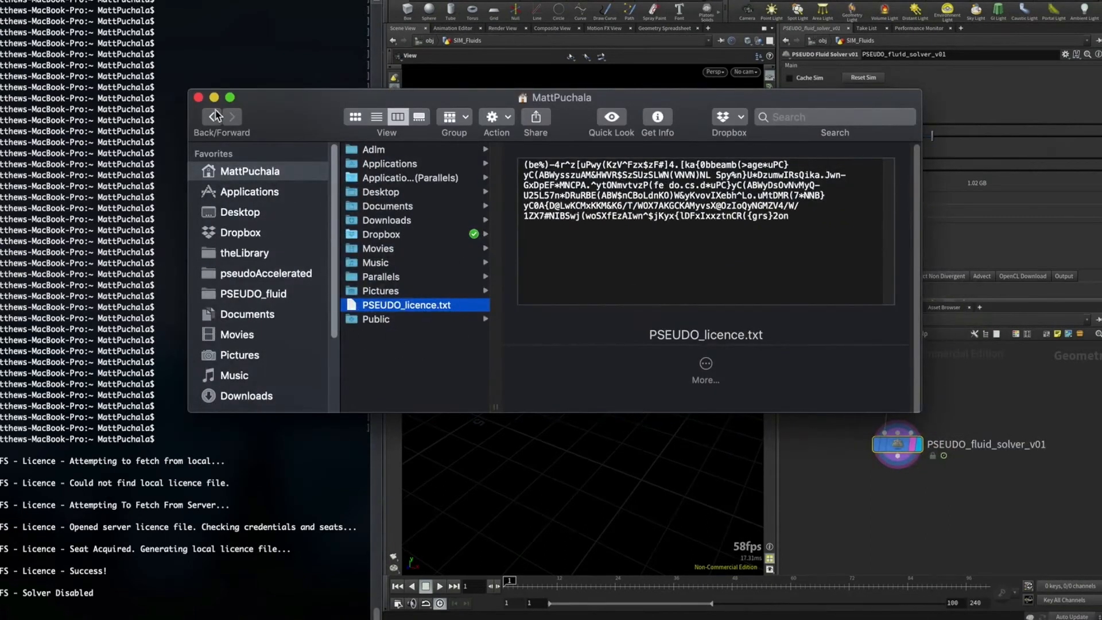
click(199, 97)
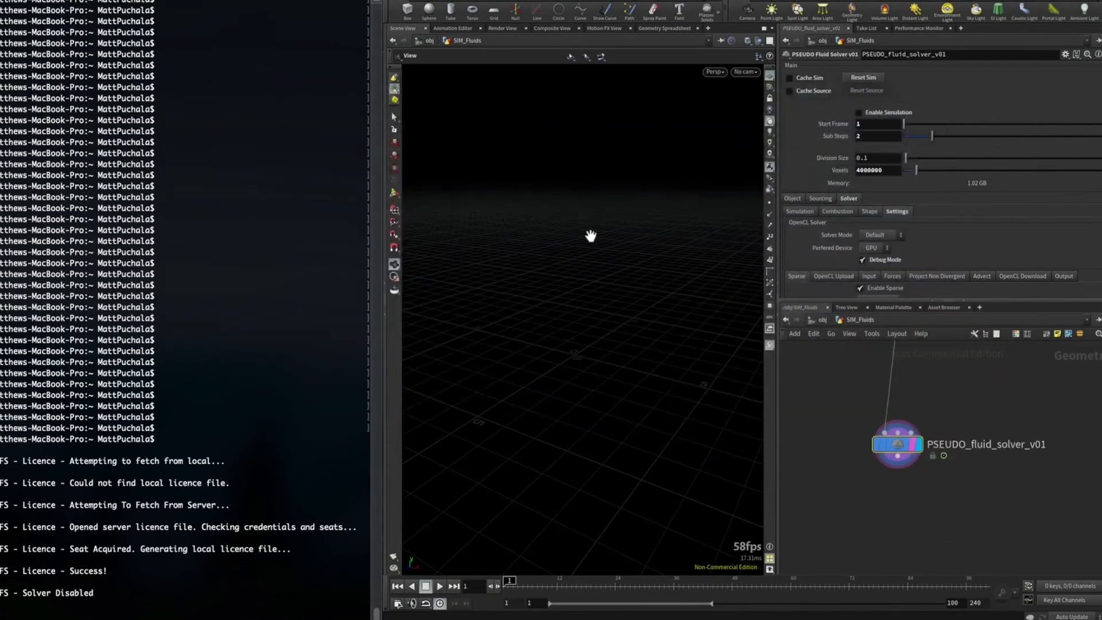
mouse_move(554, 363)
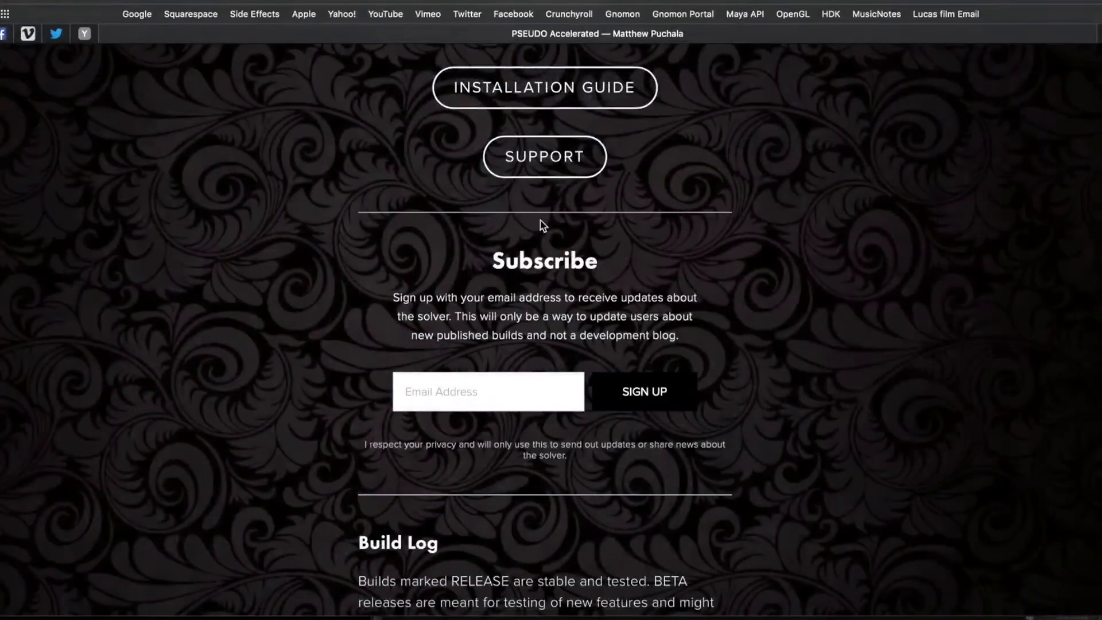
Step: Bring up the INSTALLATION GUIDE page and scroll to its Local License section
scroll(up, 3)
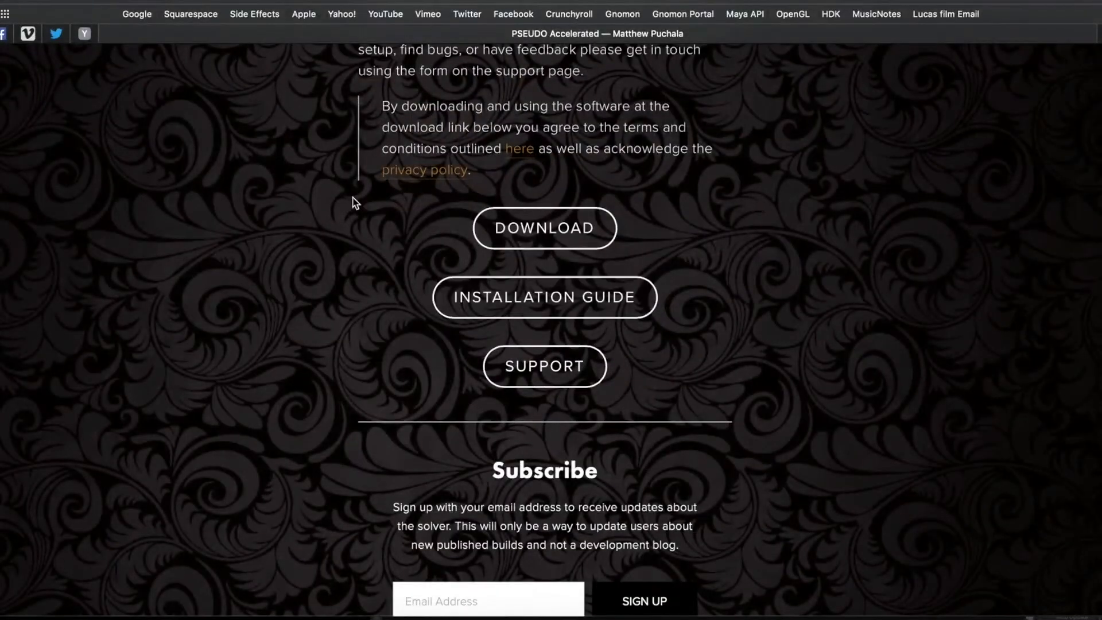
click(544, 296)
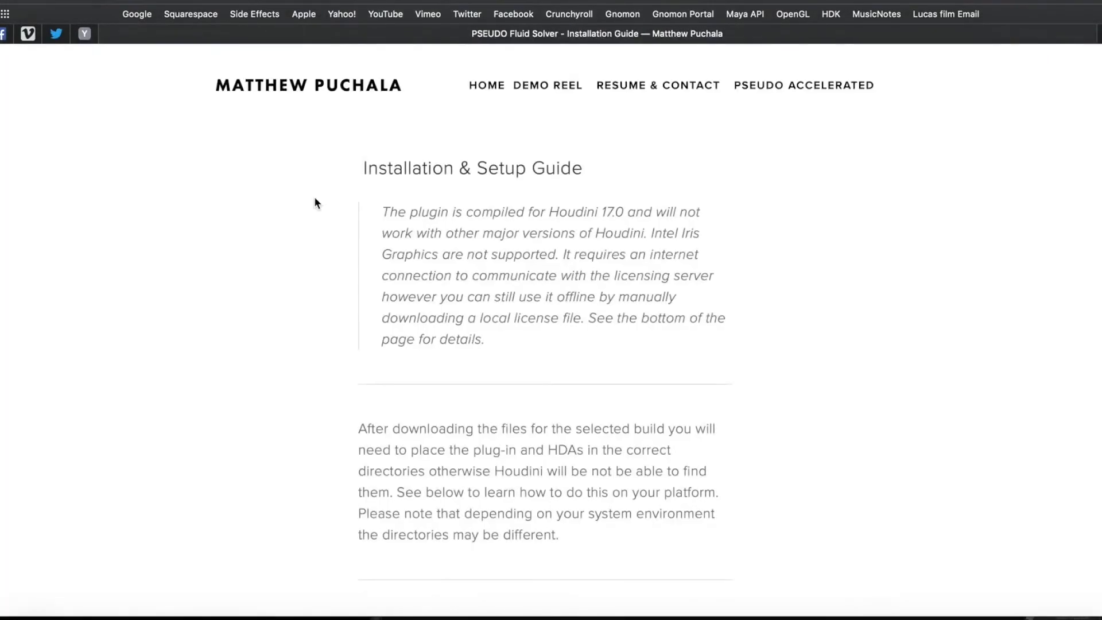
scroll(down, 3)
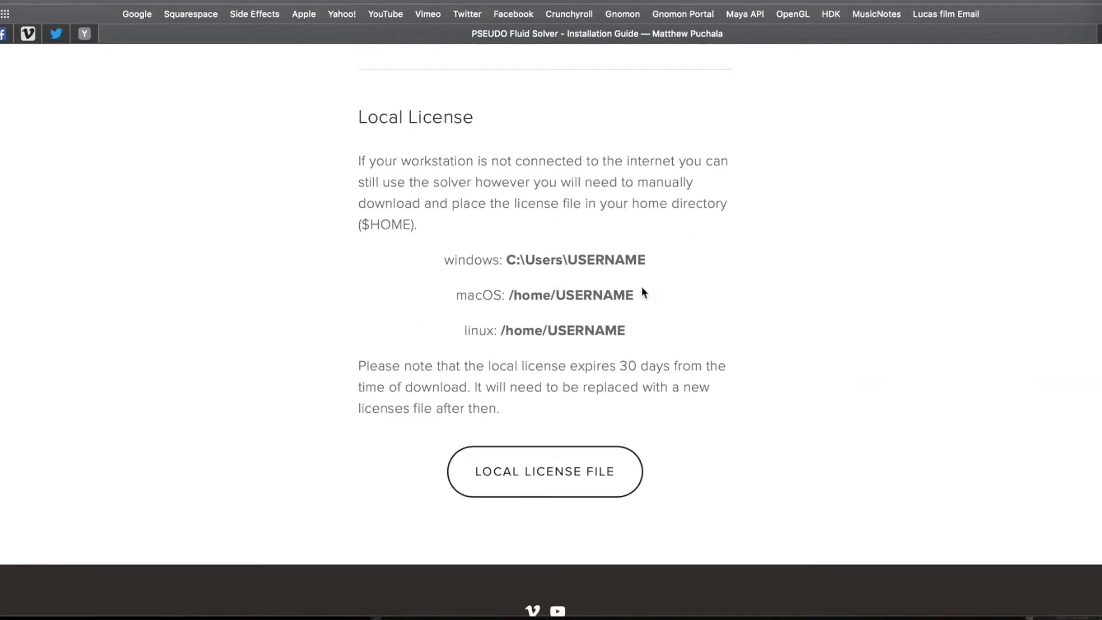
mouse_move(586, 168)
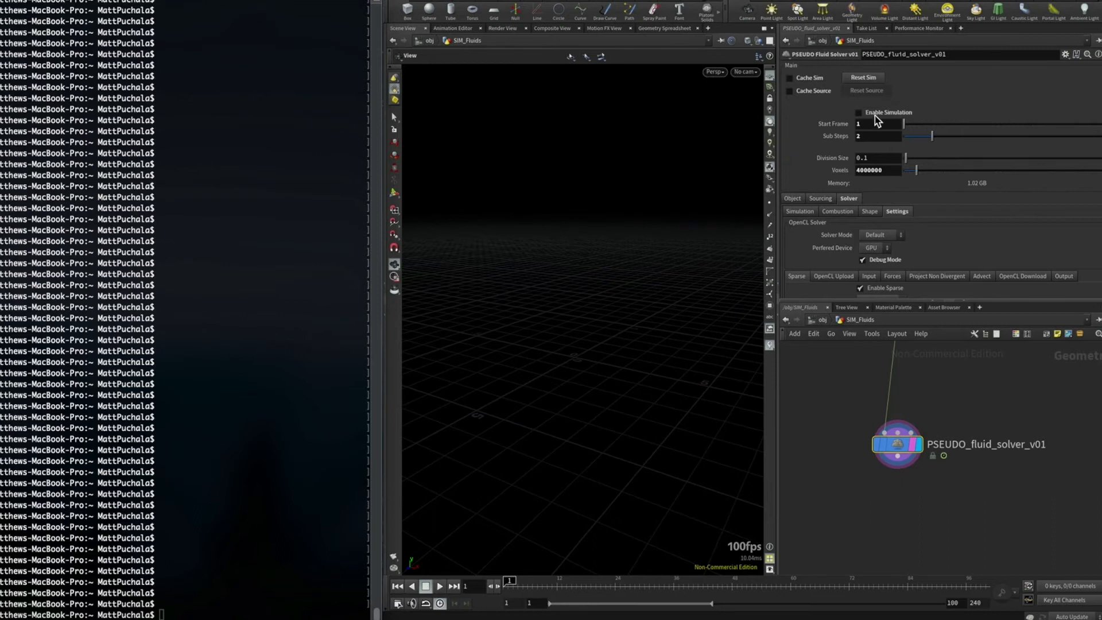
Step: Tick Enable Simulation on the PSEUDO Fluid Solver so the smoke source sphere appears
click(859, 113)
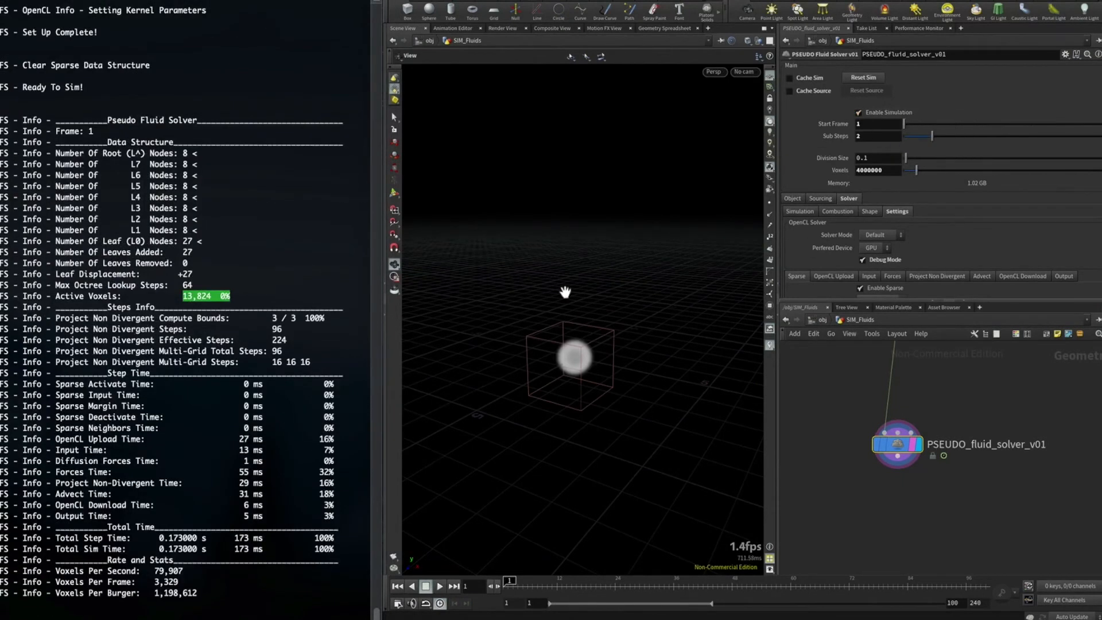
mouse_move(651, 243)
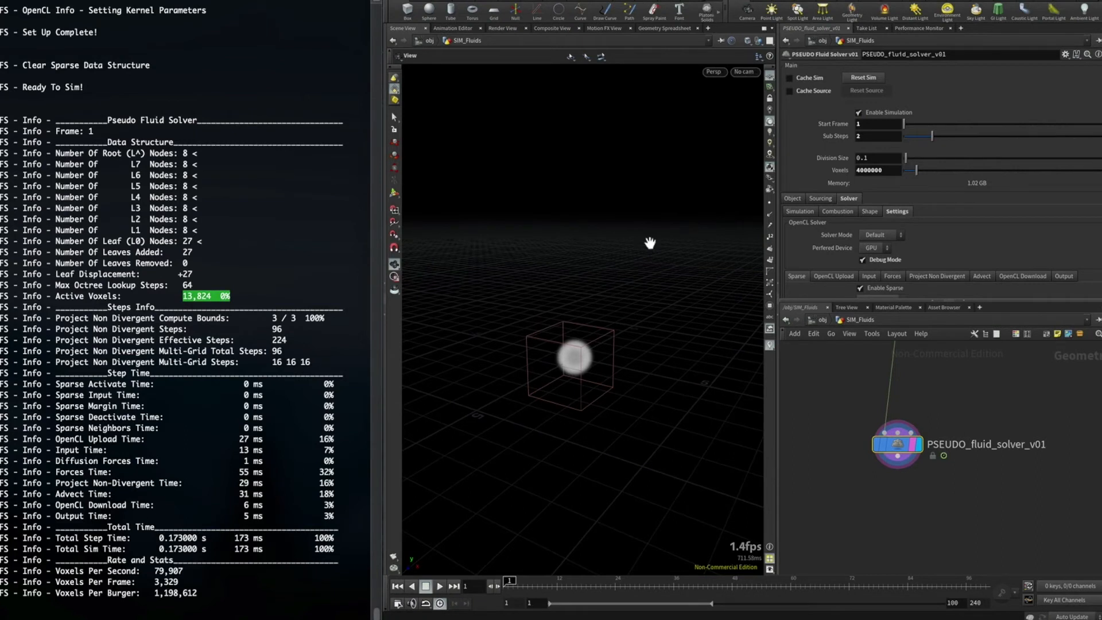
mouse_move(596, 589)
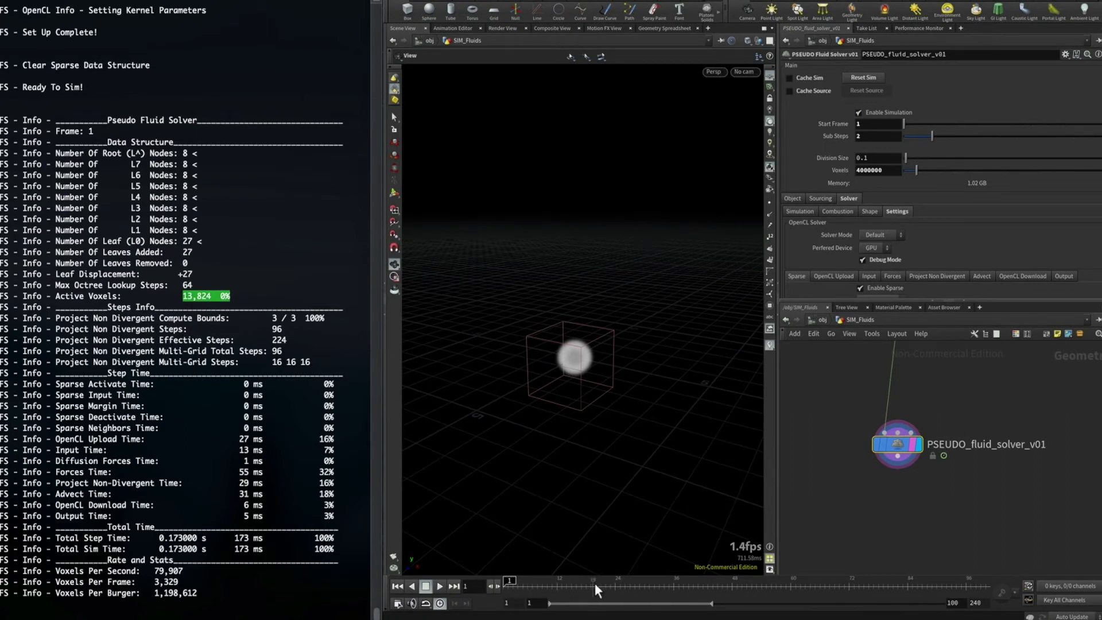
mouse_move(561, 596)
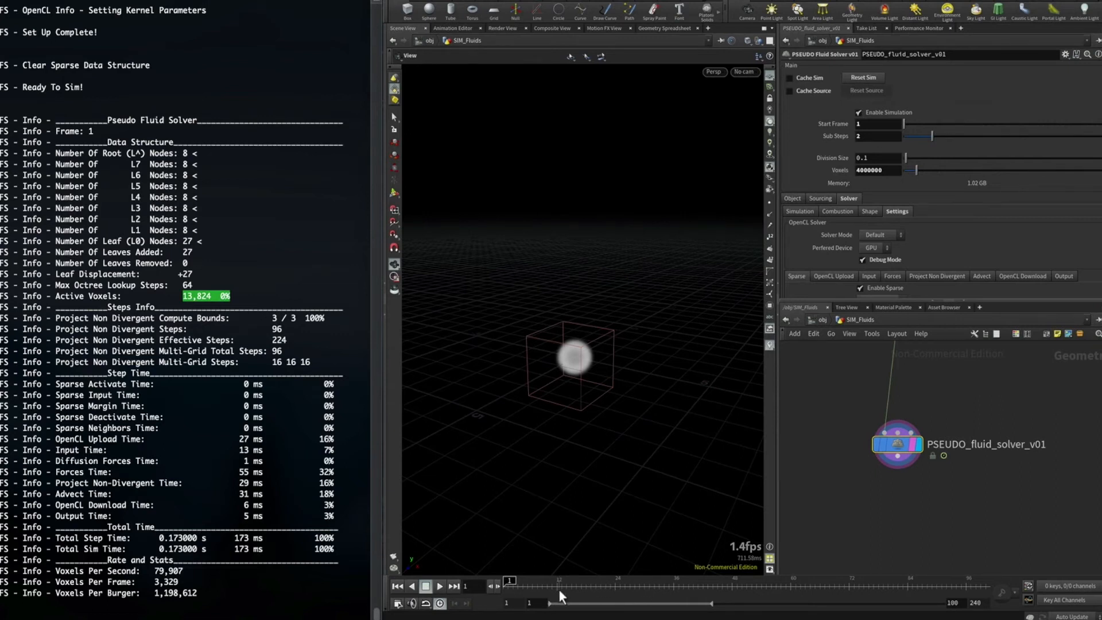
mouse_move(529, 597)
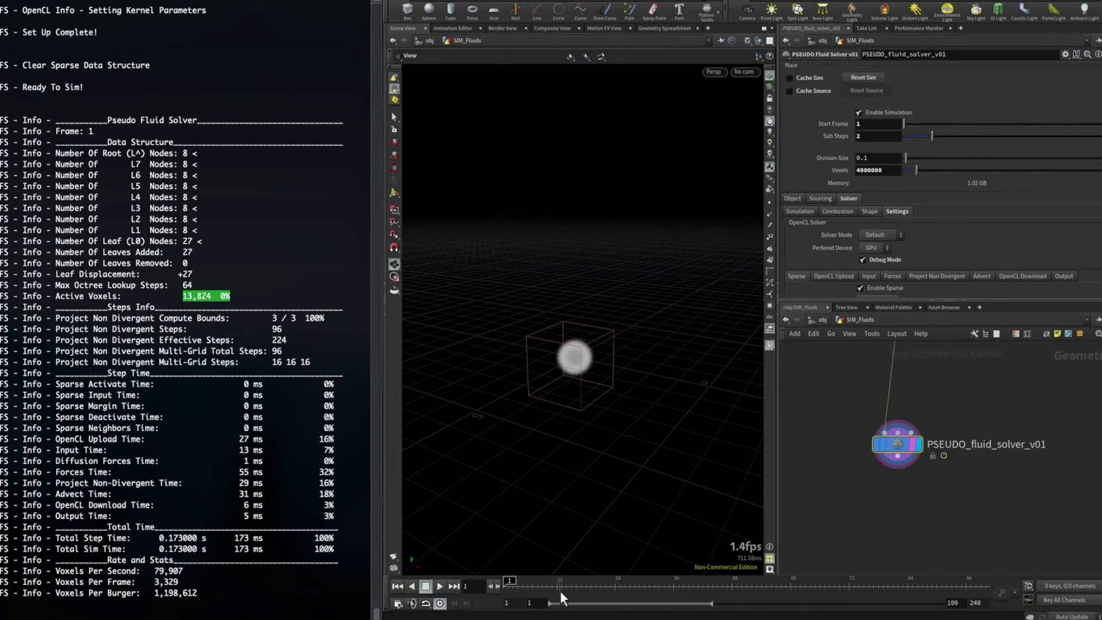
mouse_move(618, 594)
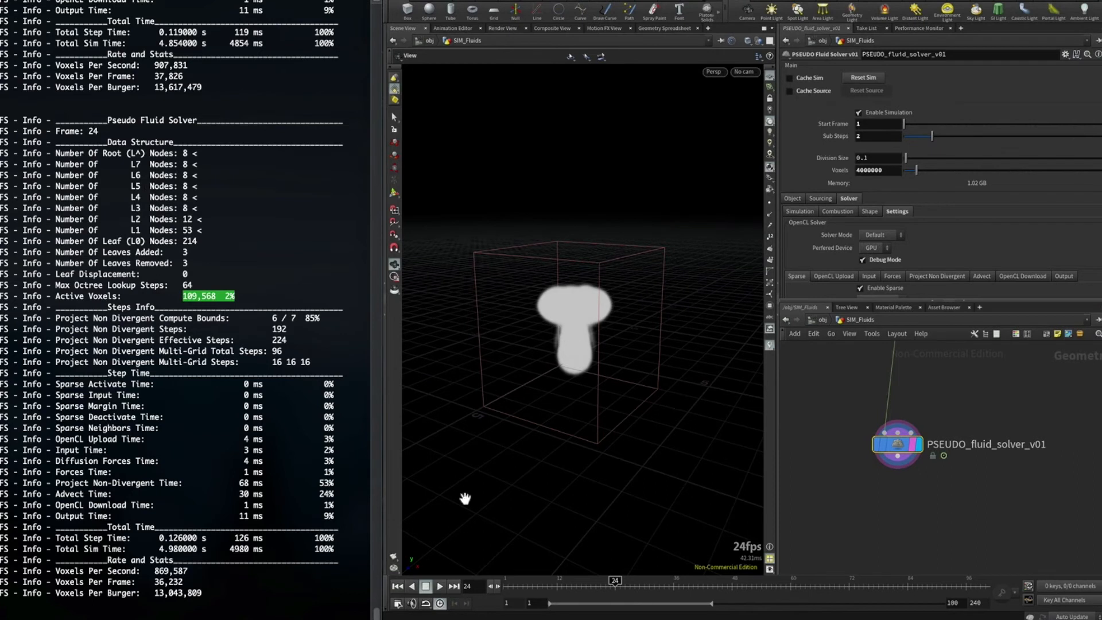
mouse_move(673, 591)
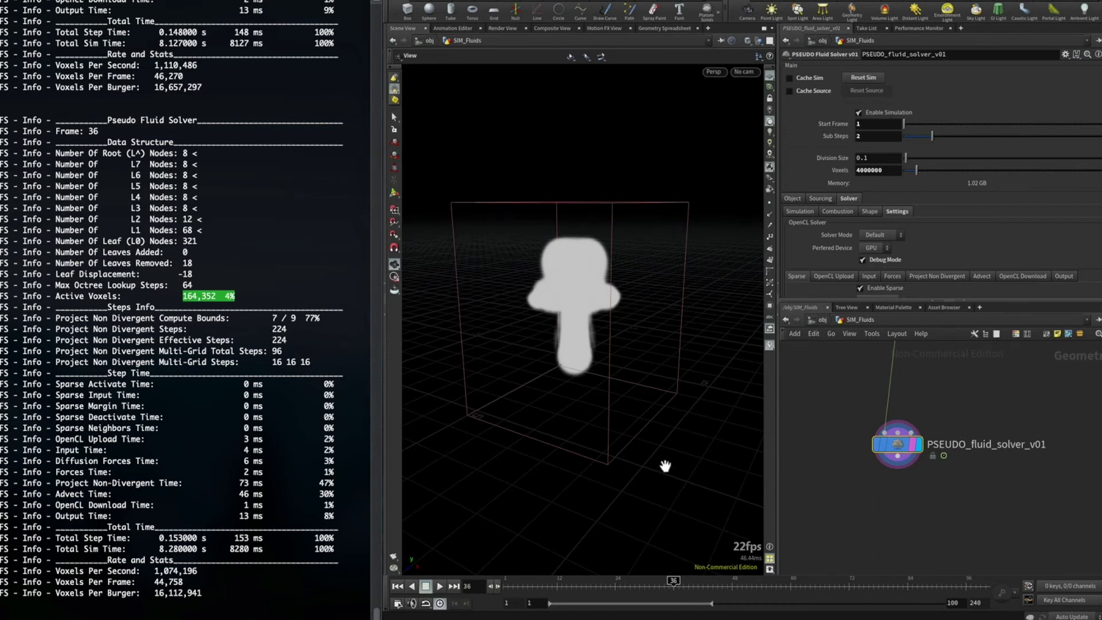
mouse_move(95, 137)
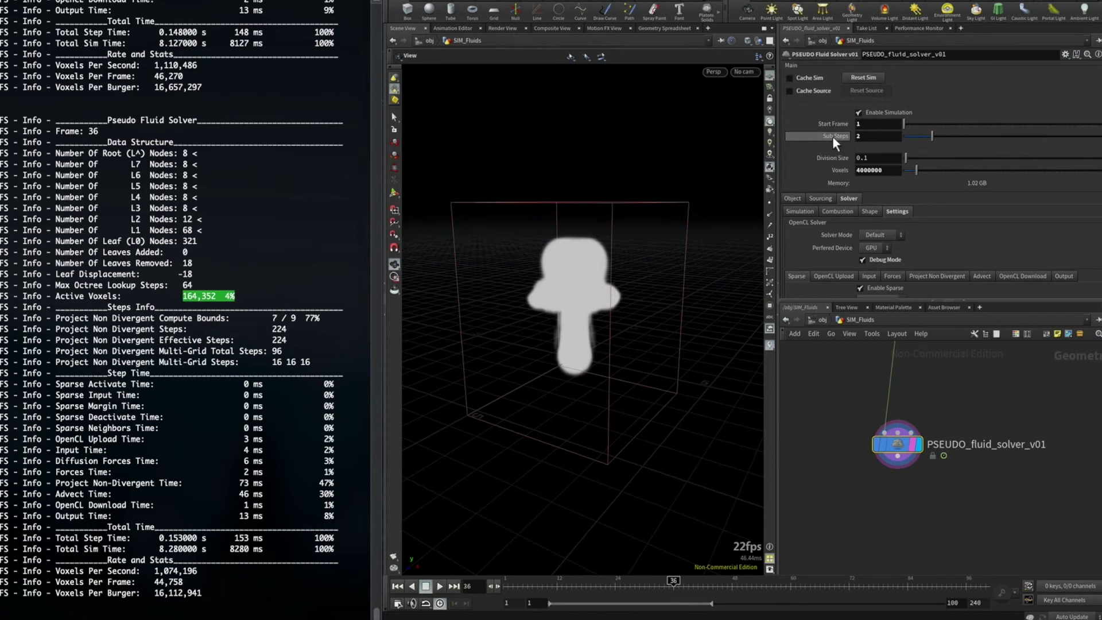
mouse_move(630, 233)
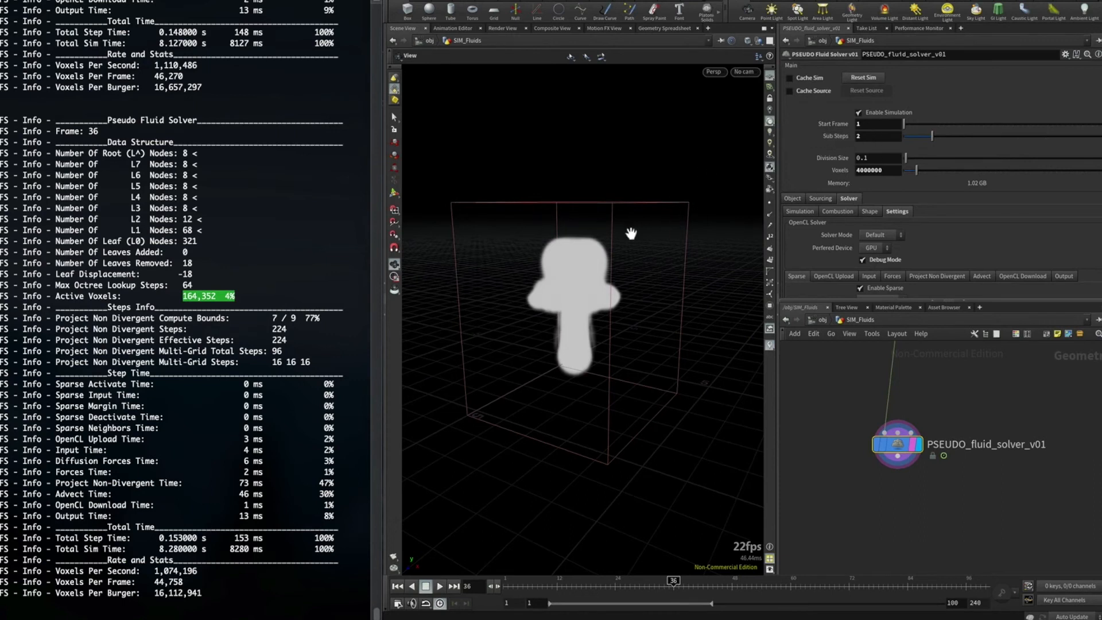
Step: Replay the simulation from frame 1 with Sub Steps 2, stopping around frame 54
click(439, 586)
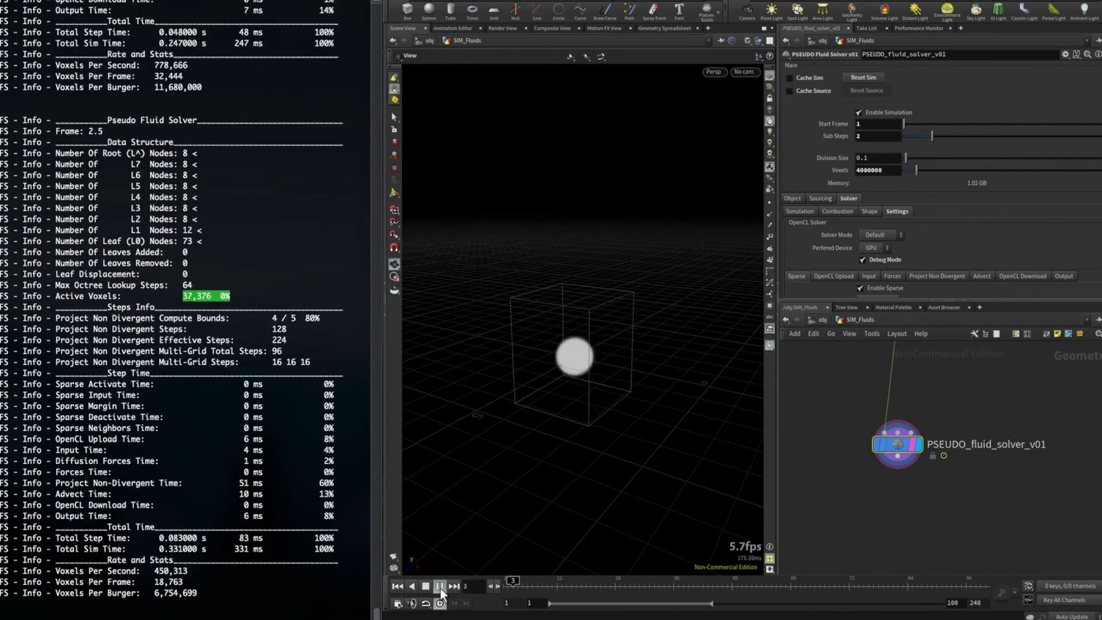
click(440, 586)
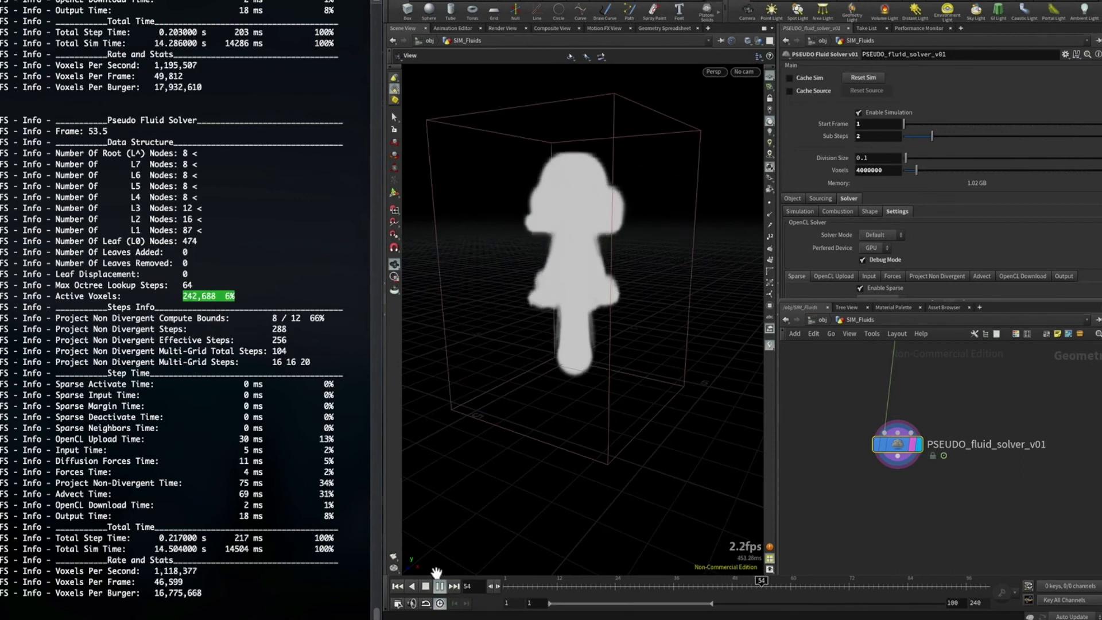
click(425, 586)
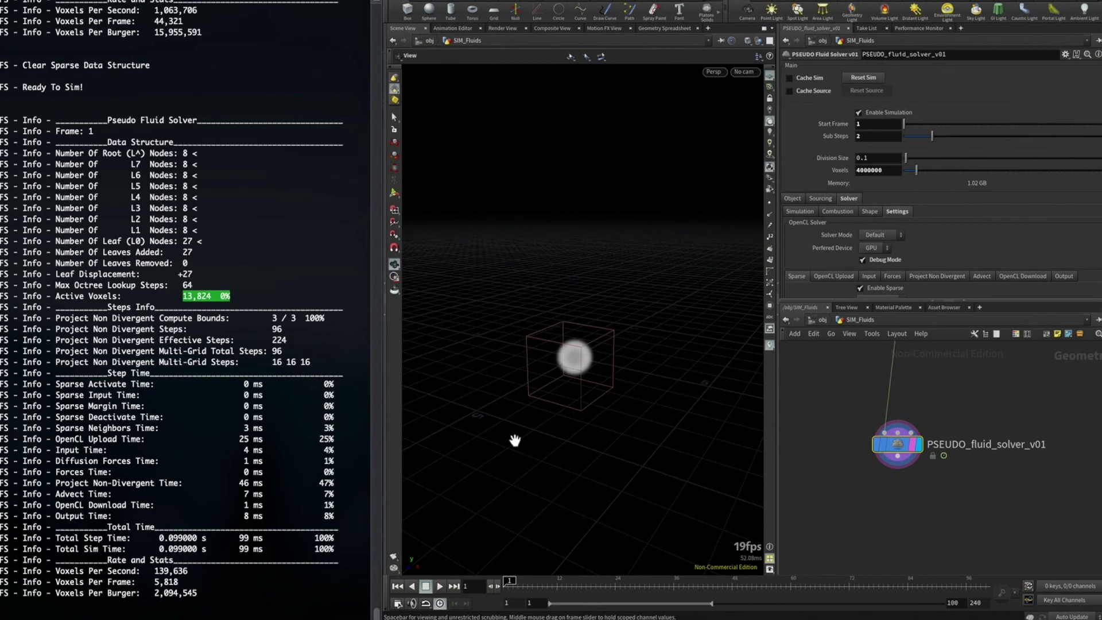
mouse_move(154, 500)
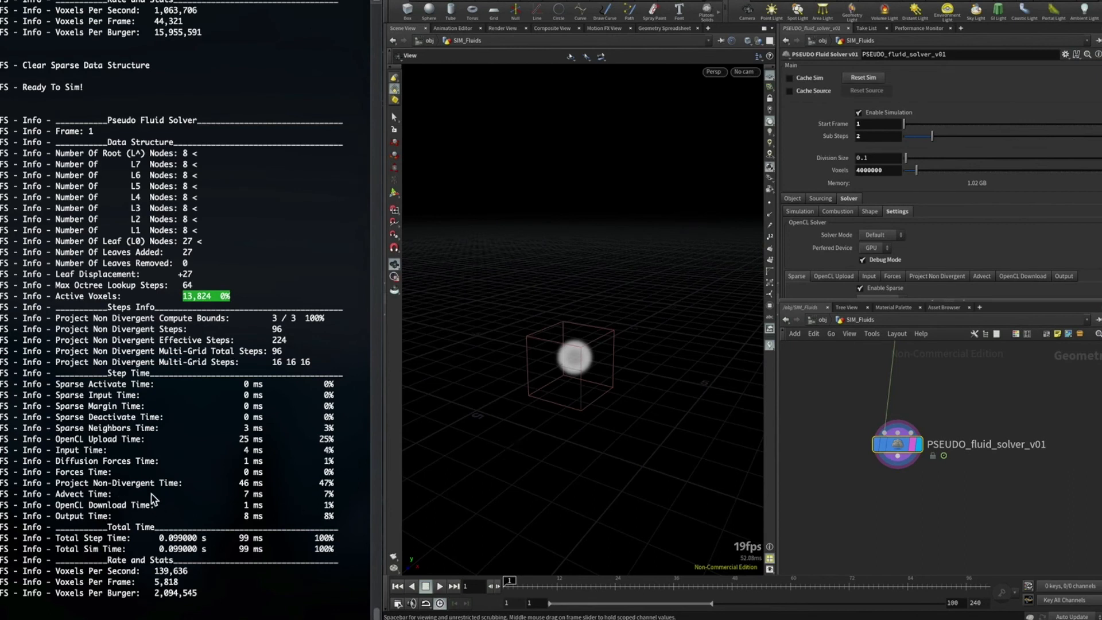
mouse_move(262, 481)
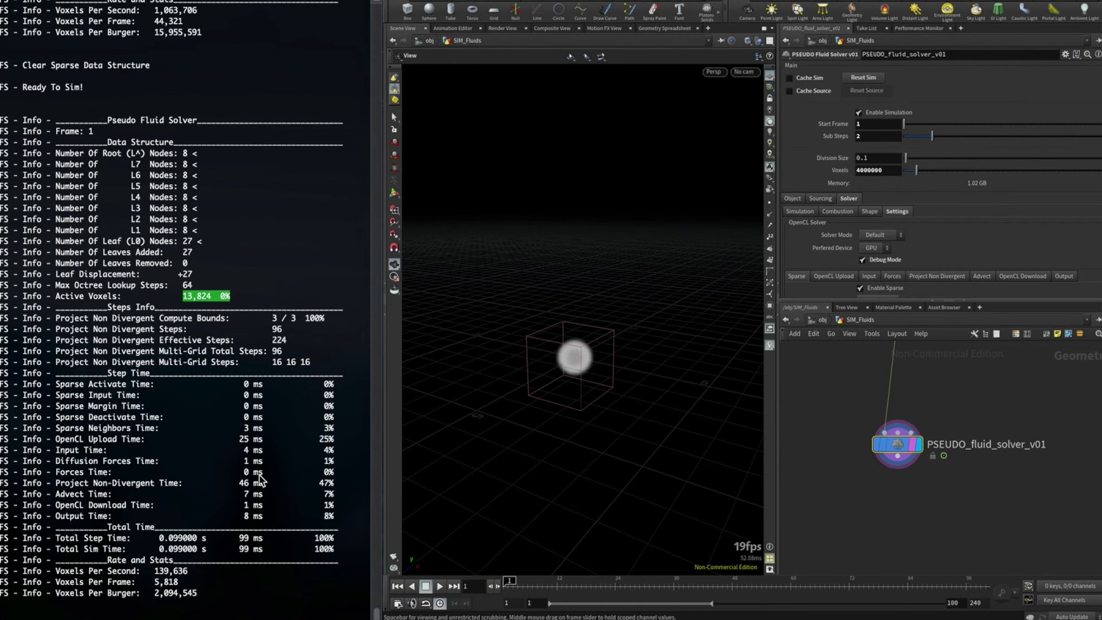
mouse_move(621, 259)
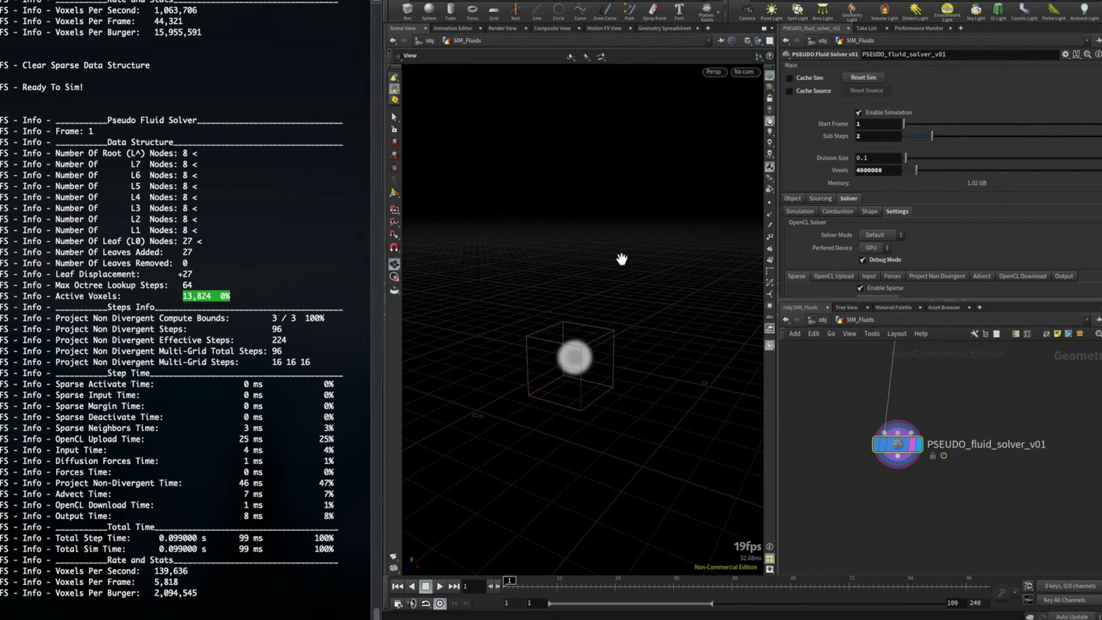